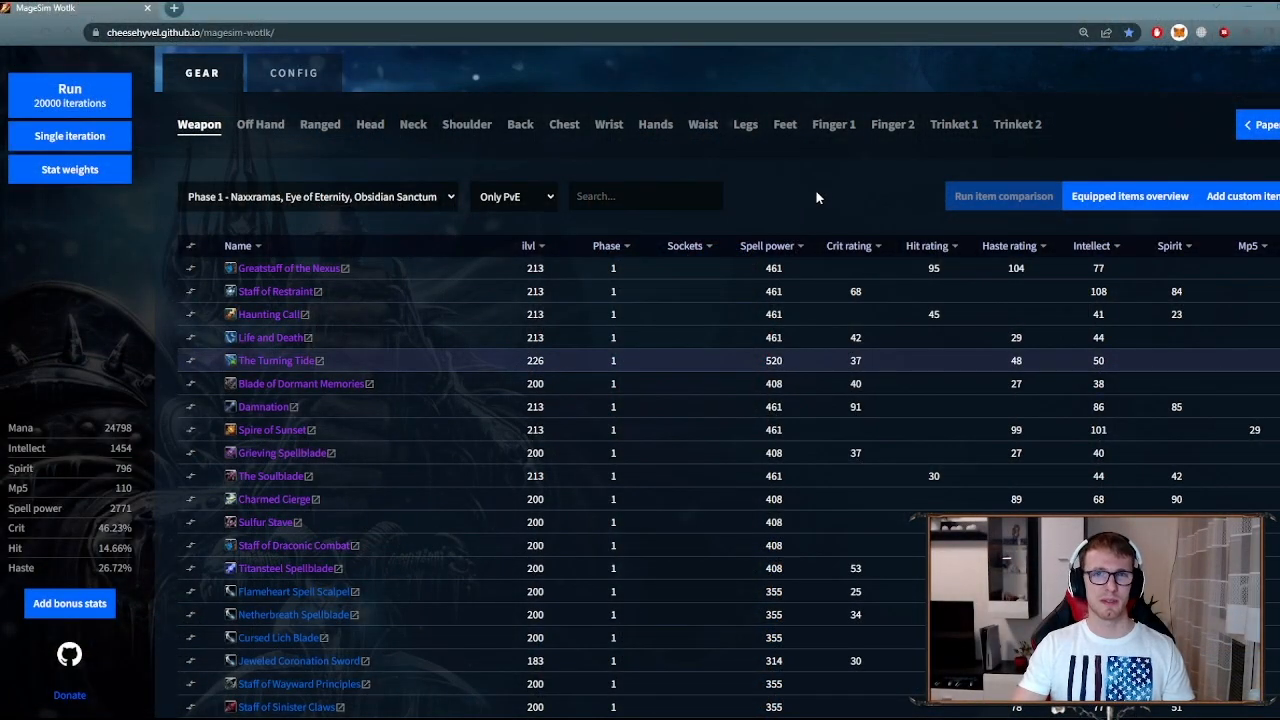
{"action": "mouse_move", "coordinate": [598, 504]}
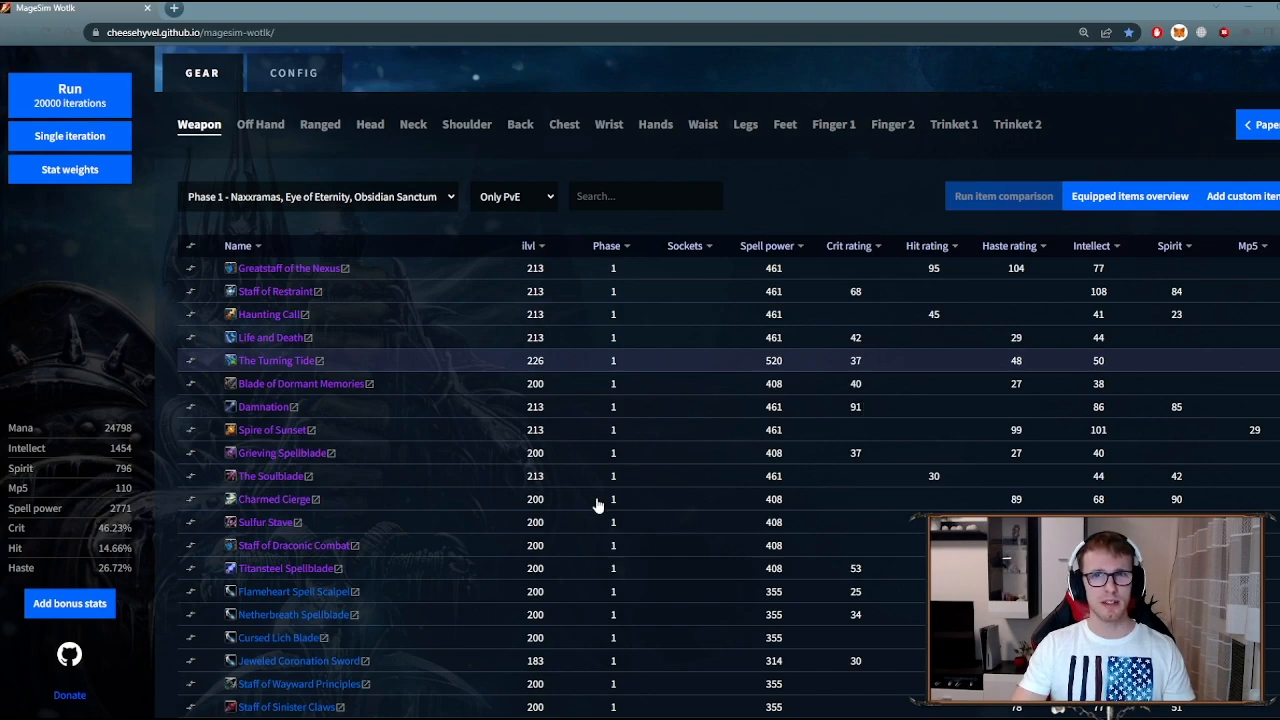
{"action": "mouse_move", "coordinate": [782, 491]}
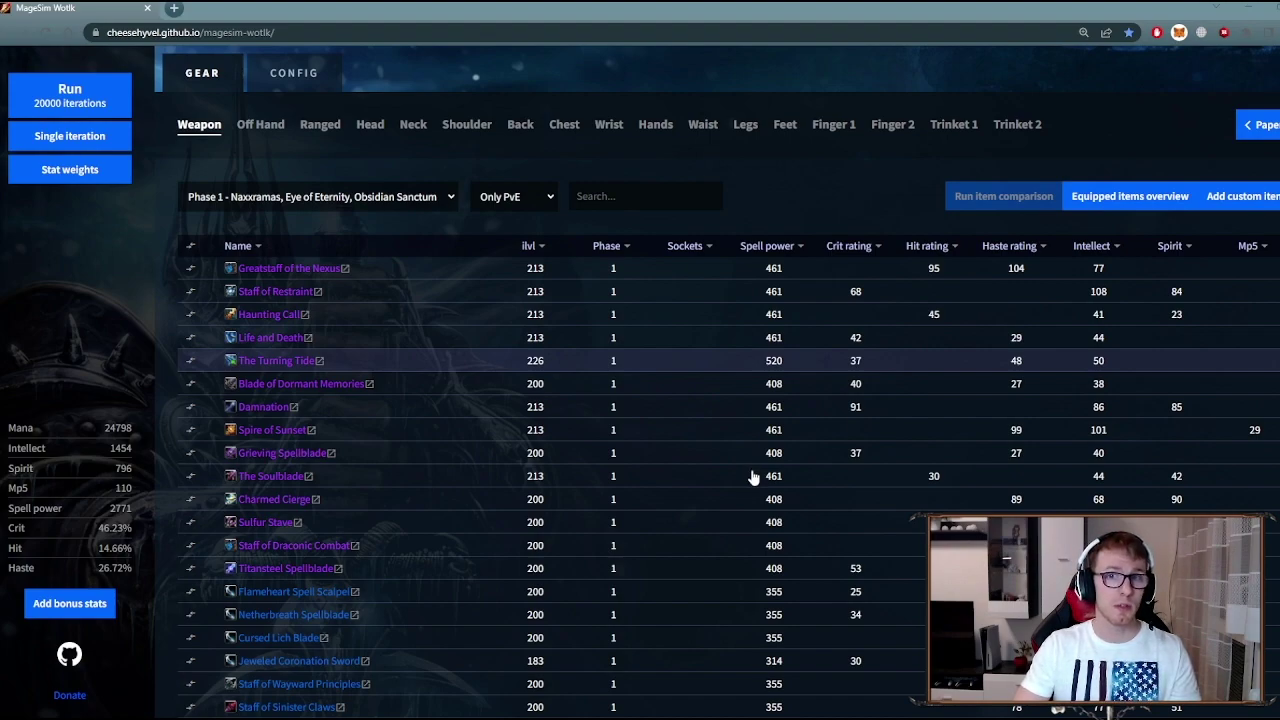
{"action": "mouse_move", "coordinate": [755, 470]}
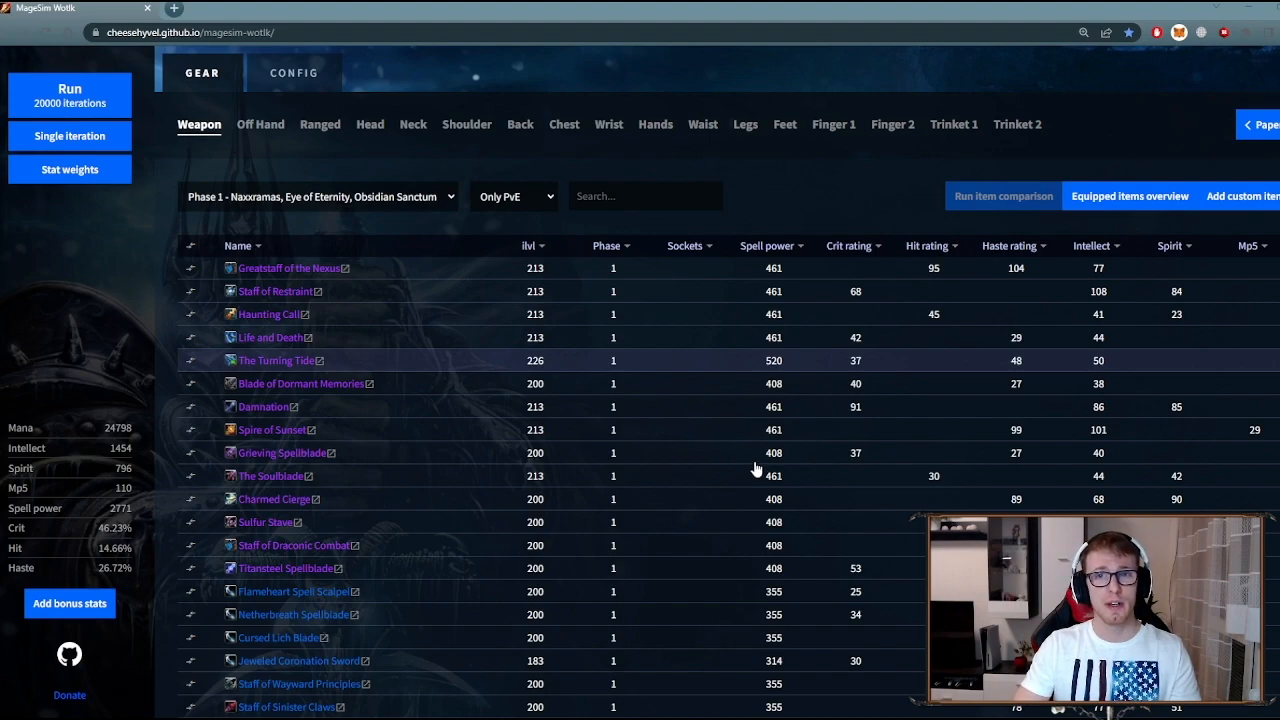
{"action": "mouse_move", "coordinate": [757, 463]}
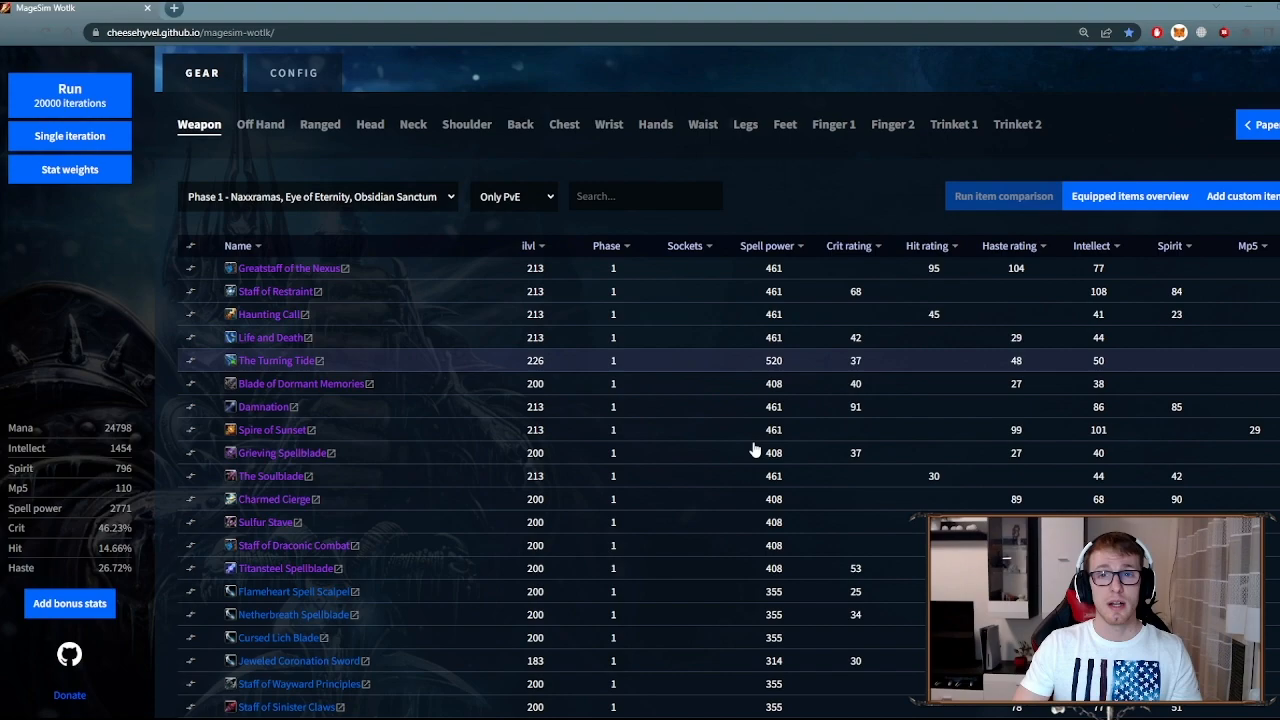
{"action": "mouse_move", "coordinate": [765, 443]}
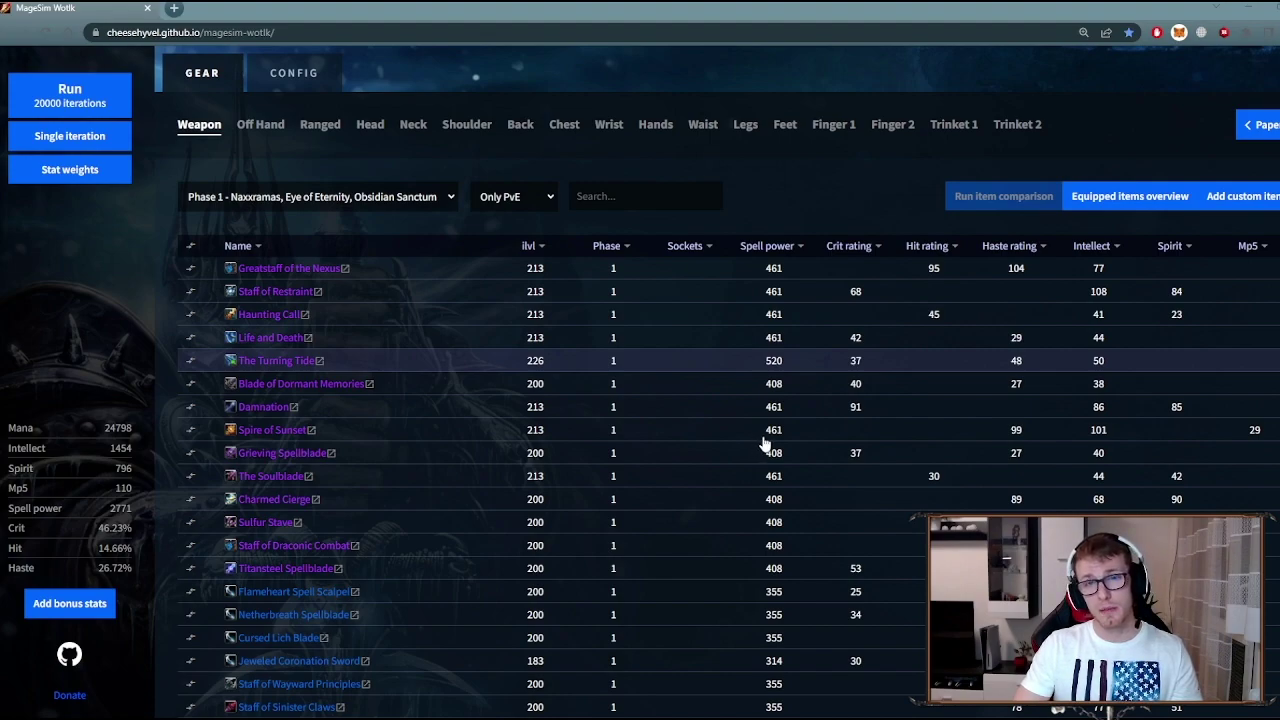
{"action": "mouse_move", "coordinate": [715, 172]}
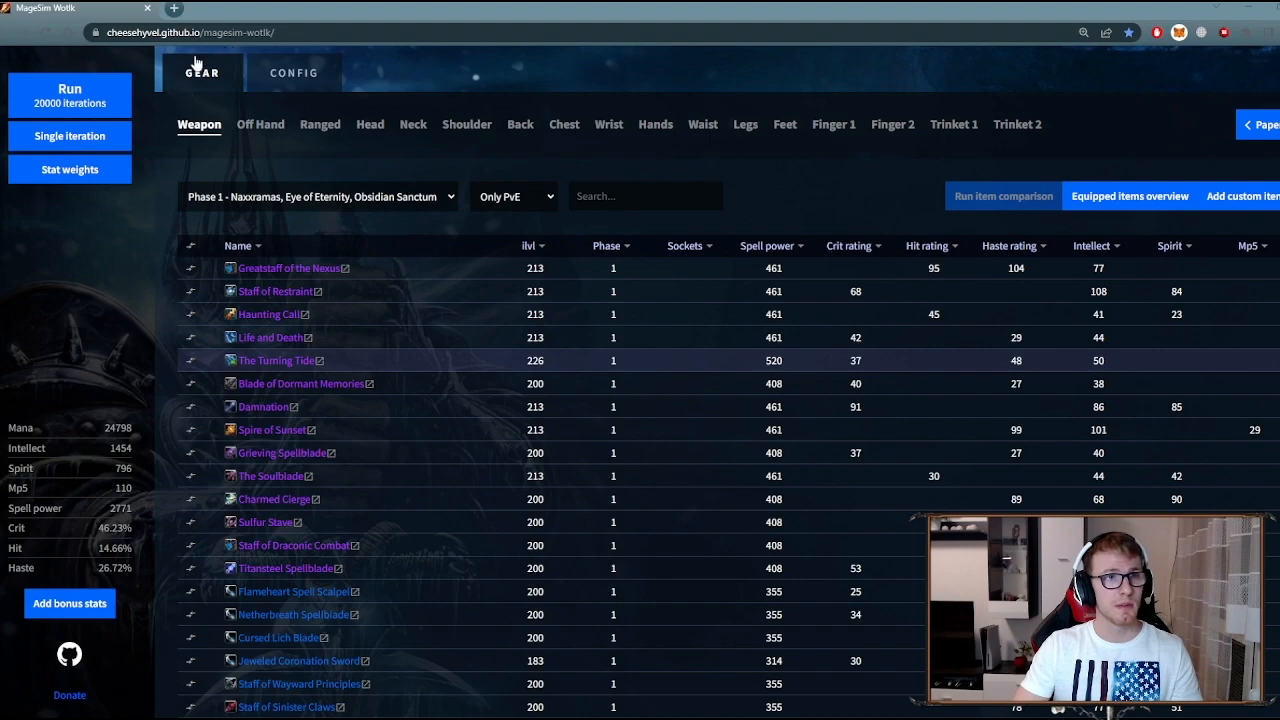
Browse the Head, Back, Weapon and Off Hand item lists, ending on Head helms
{"action": "left_click", "coordinate": [645, 195]}
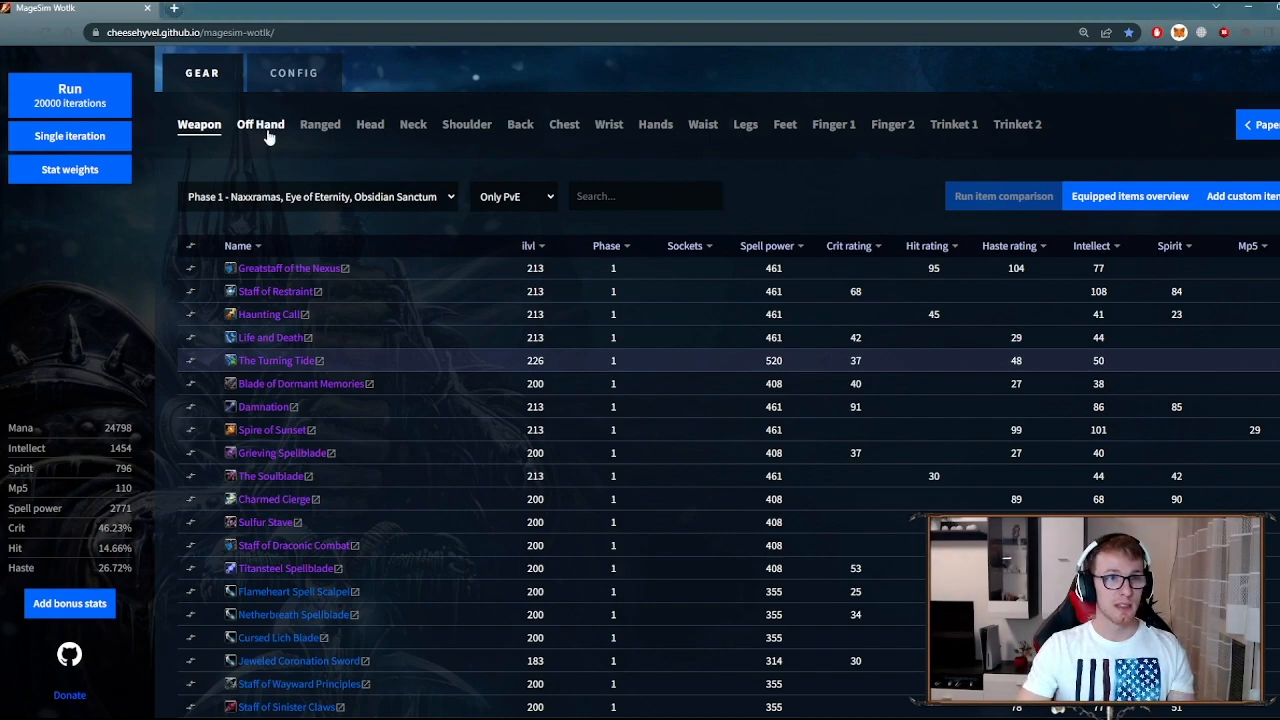
{"action": "left_click", "coordinate": [370, 124]}
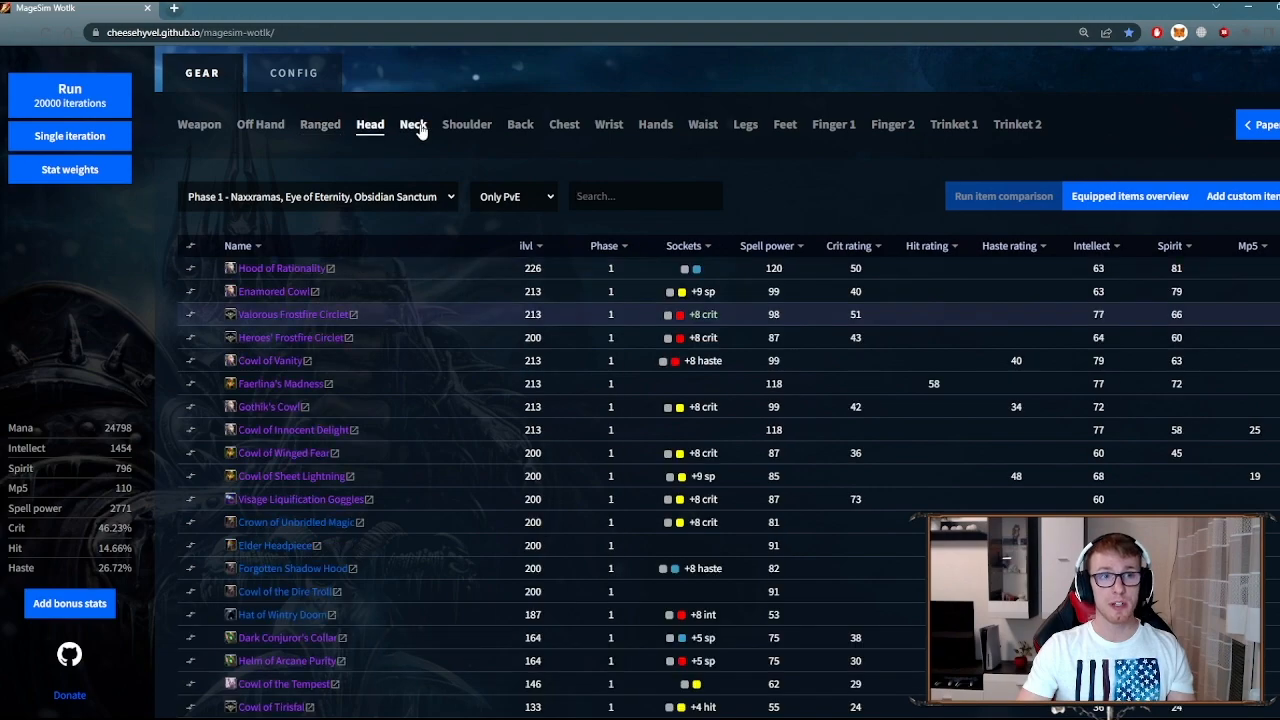
{"action": "left_click", "coordinate": [520, 124]}
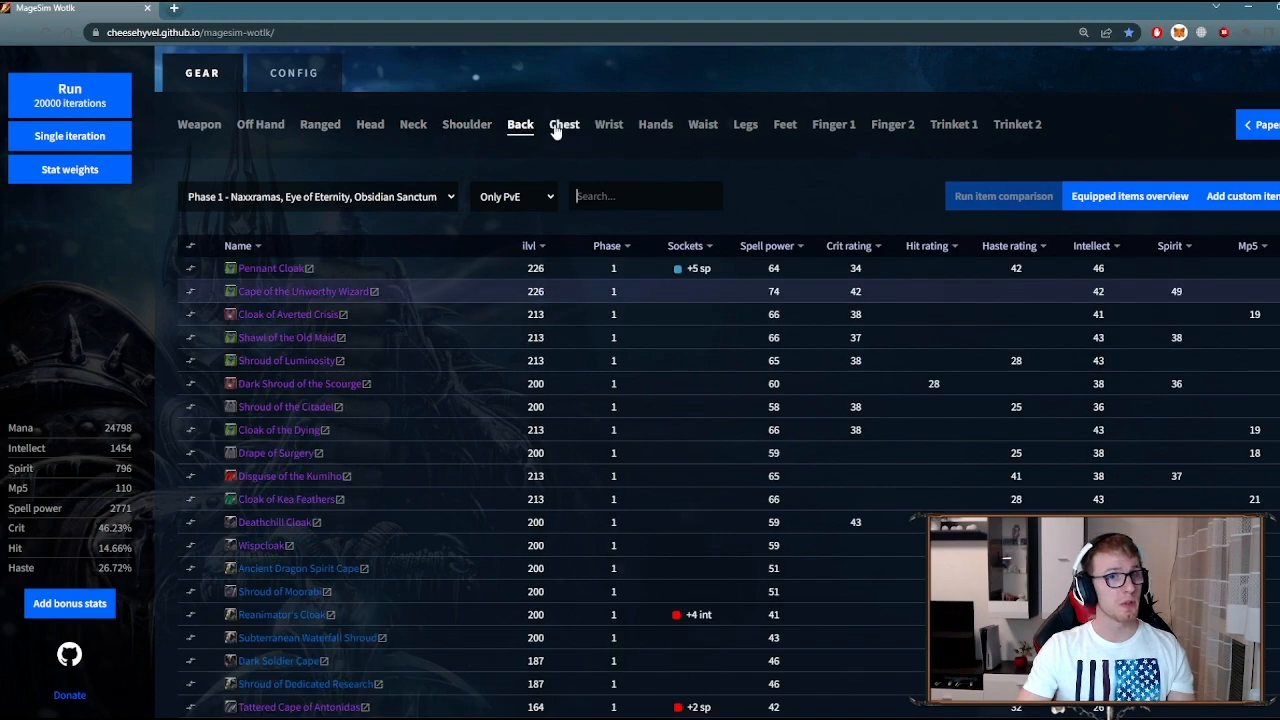
{"action": "left_click", "coordinate": [199, 124]}
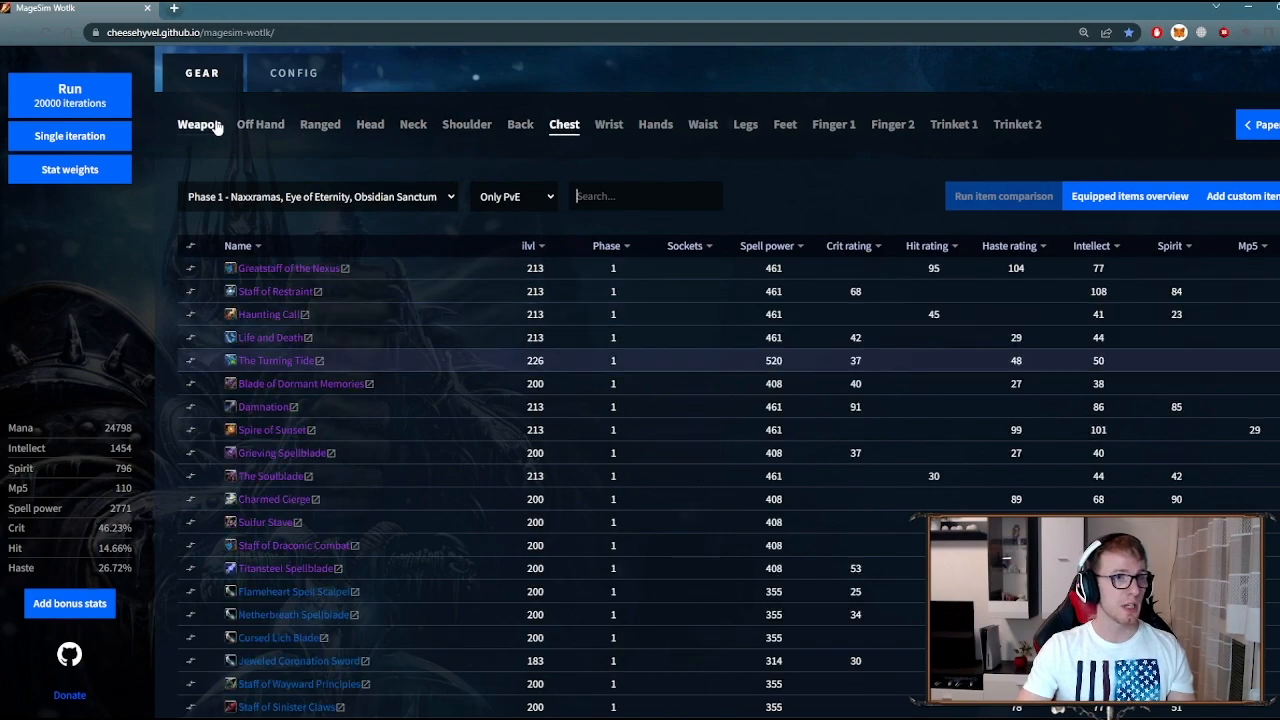
{"action": "mouse_move", "coordinate": [290, 268]}
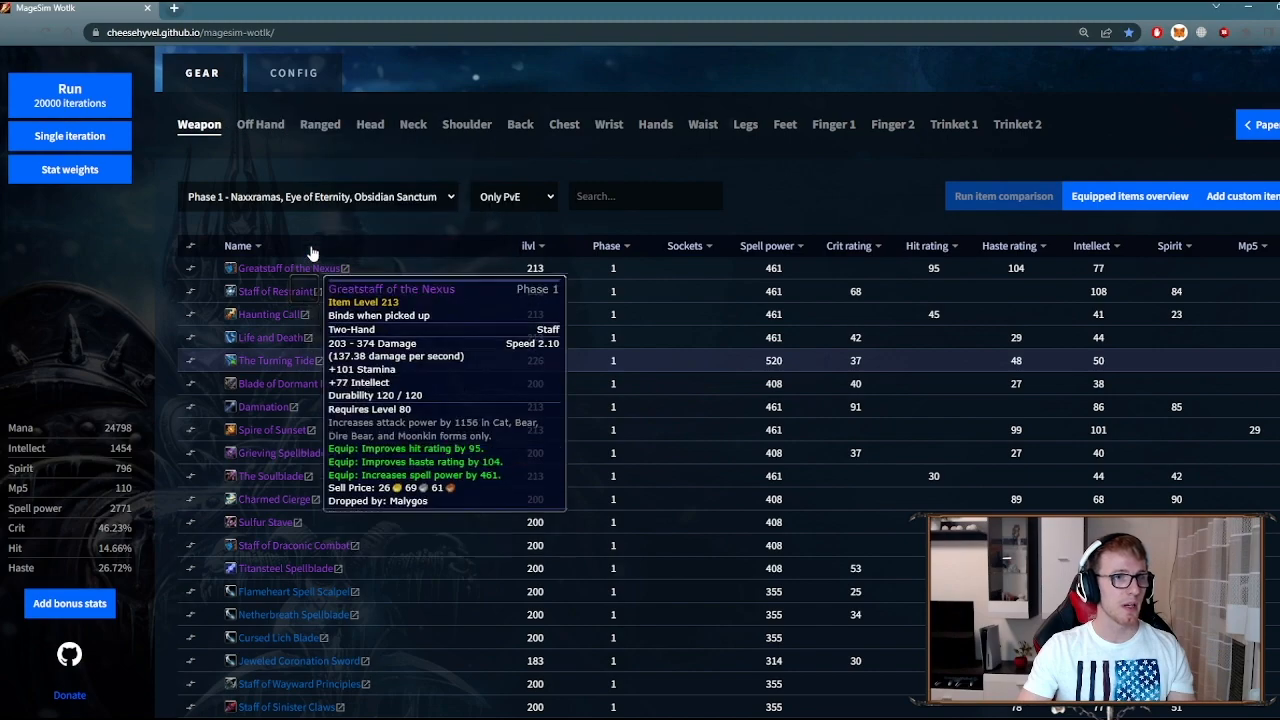
{"action": "left_click", "coordinate": [260, 124]}
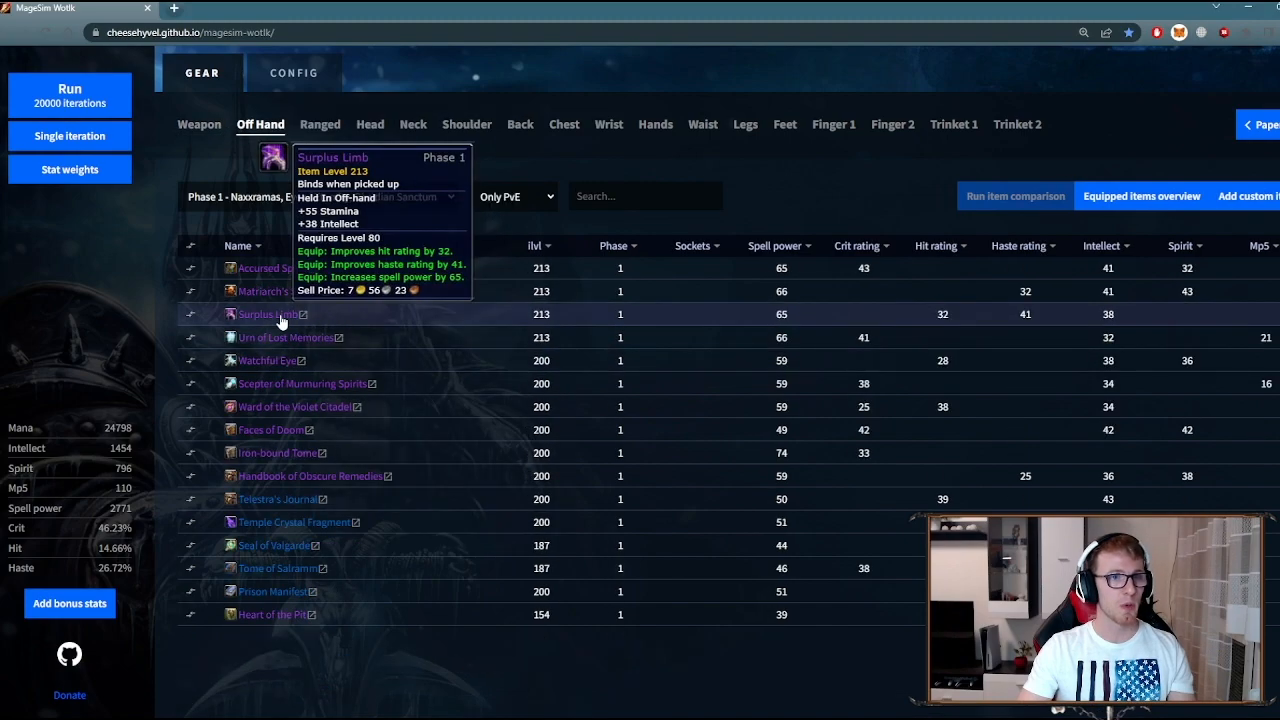
{"action": "left_click", "coordinate": [370, 124]}
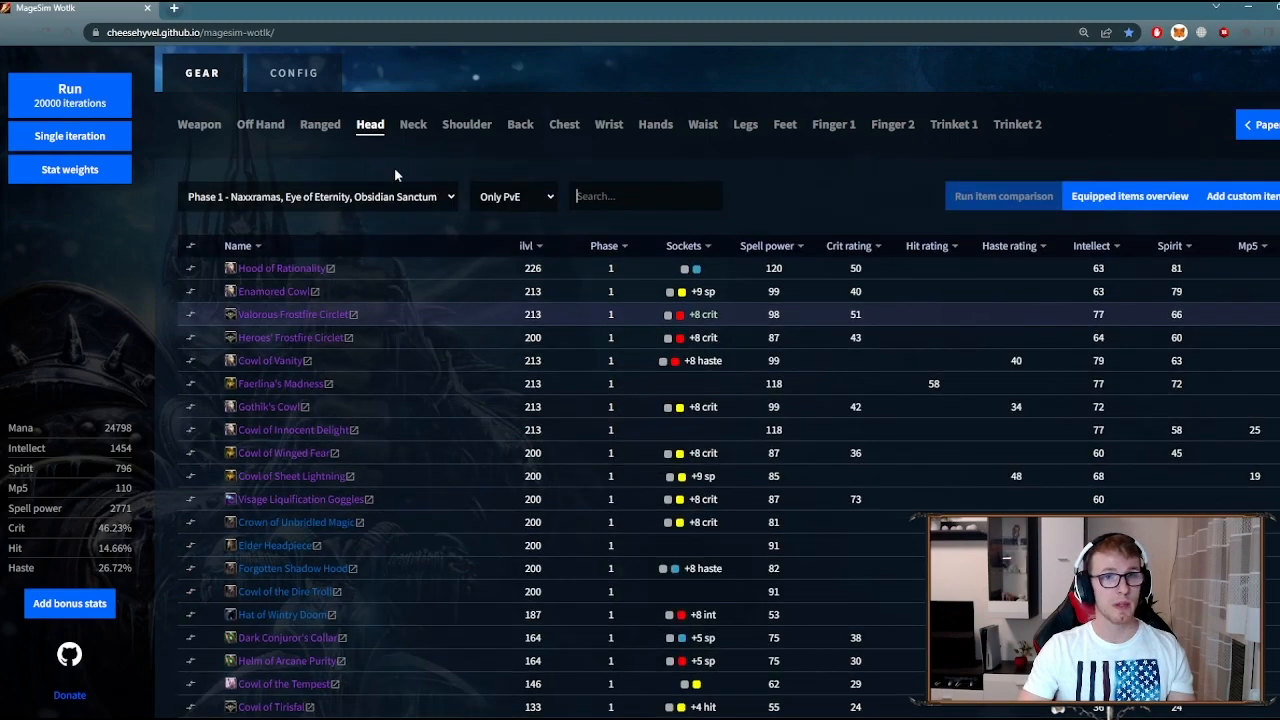
{"action": "mouse_move", "coordinate": [1130, 196]}
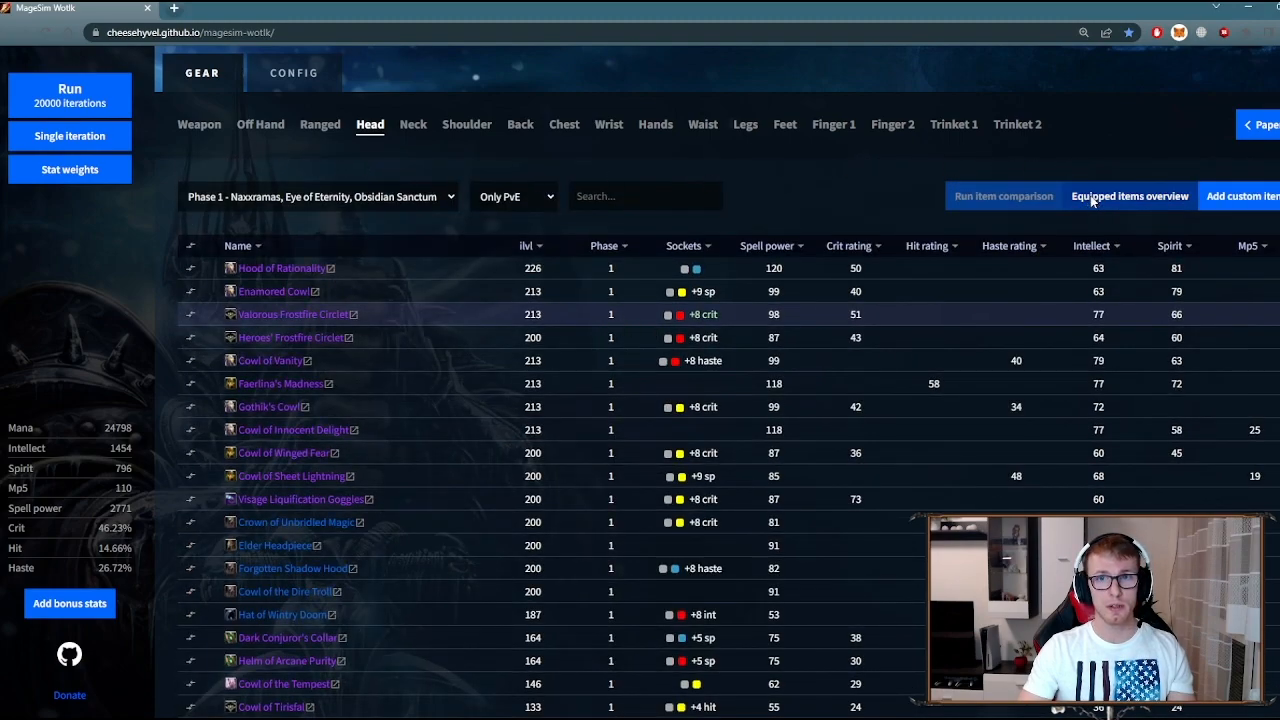
{"action": "left_click", "coordinate": [1130, 196]}
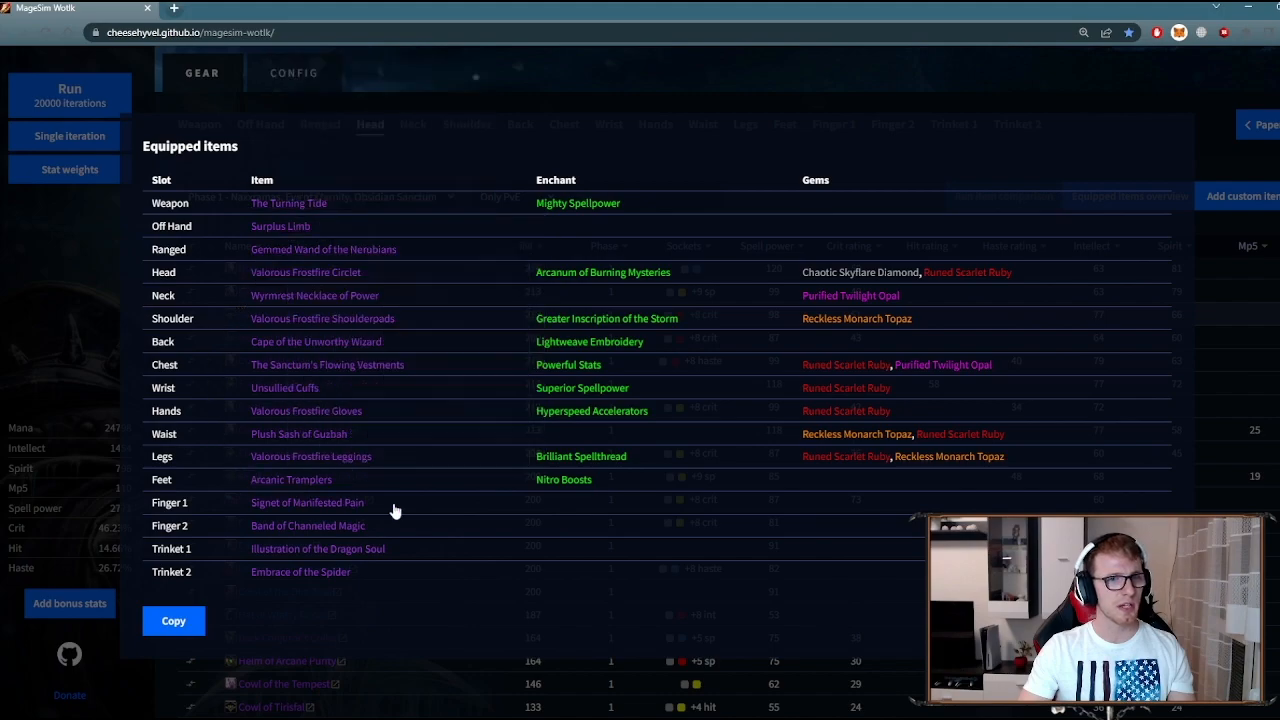
{"action": "mouse_move", "coordinate": [474, 99]}
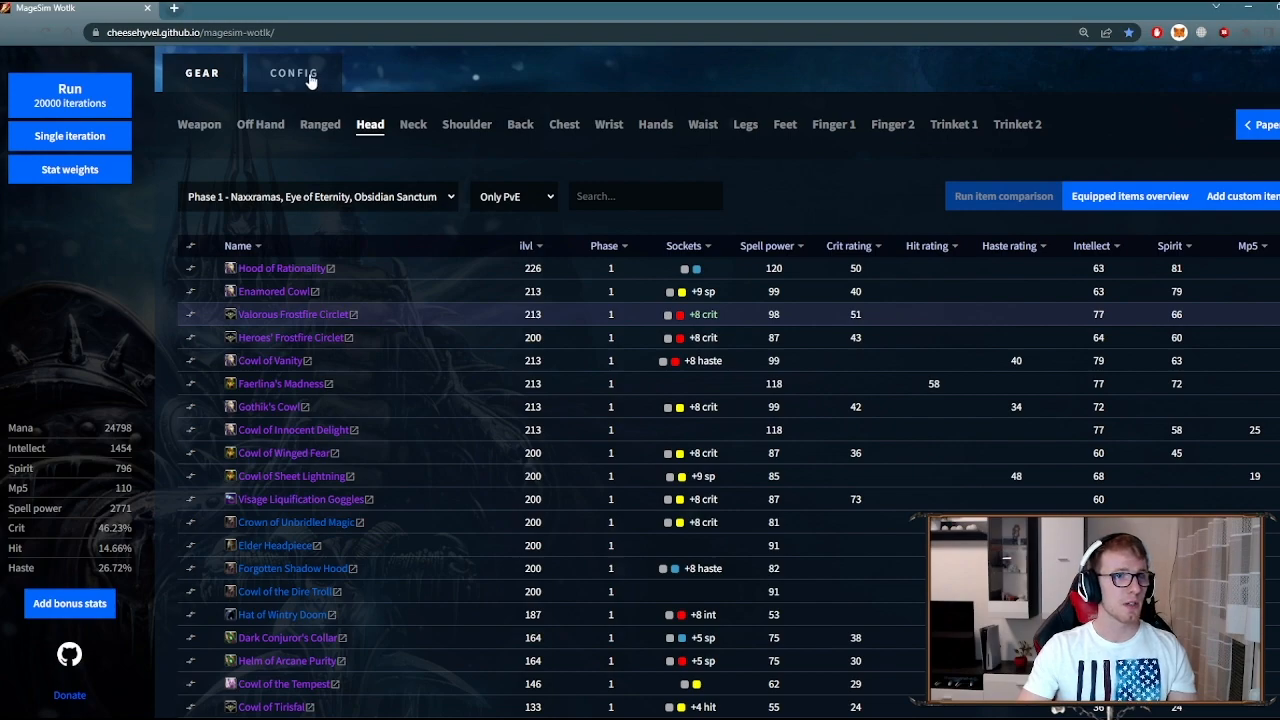
In Config, keep the Arcane spec, set 20000 sims and run the baseline simulation
{"action": "left_click", "coordinate": [293, 73]}
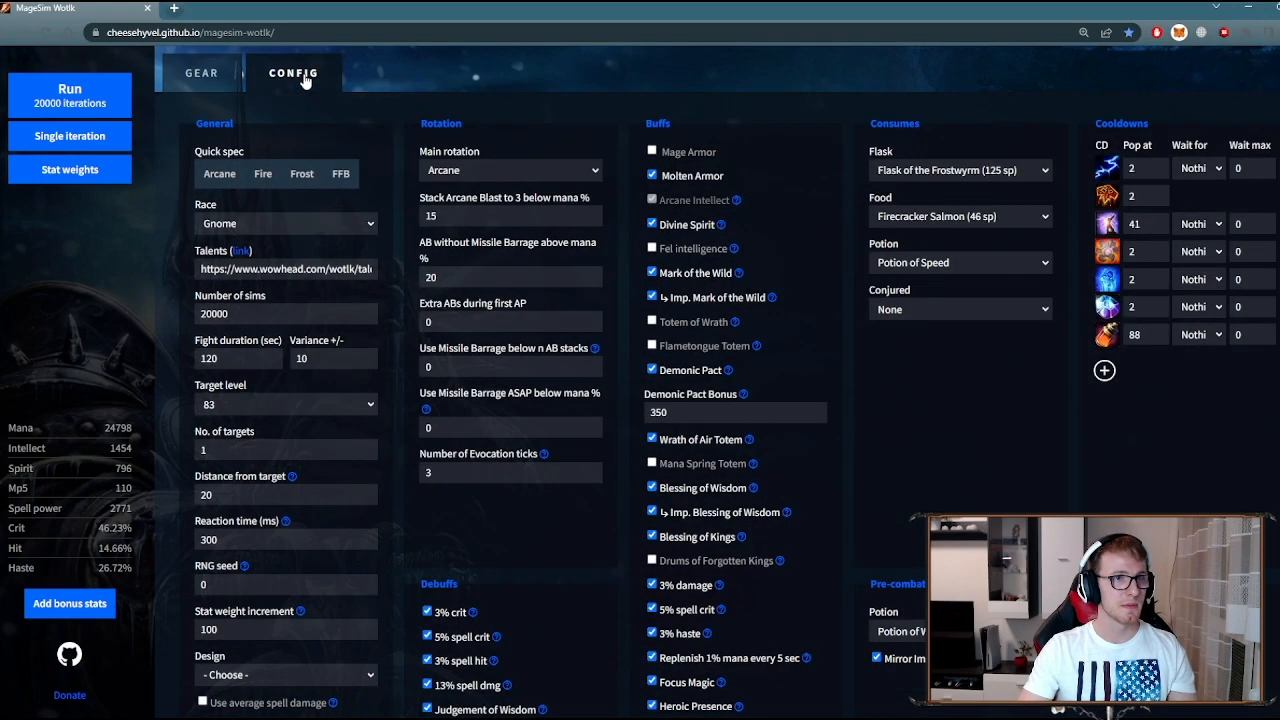
{"action": "mouse_move", "coordinate": [1038, 468]}
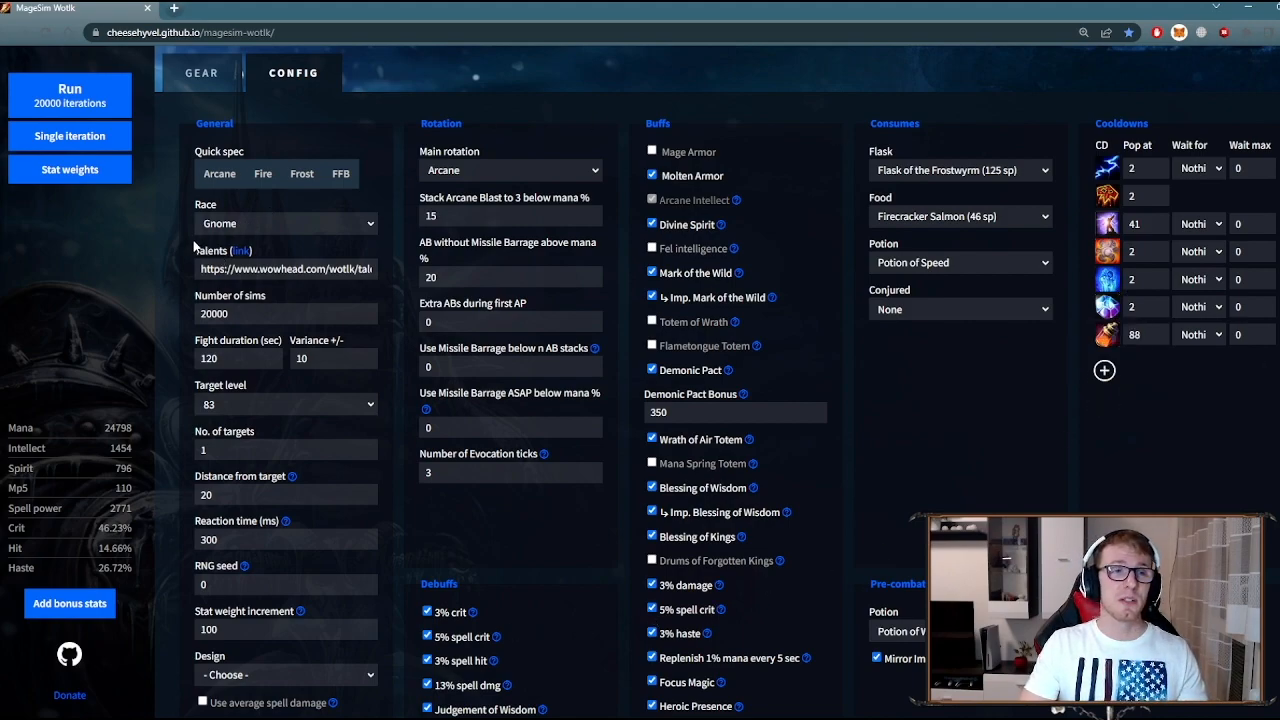
{"action": "mouse_move", "coordinate": [350, 117]}
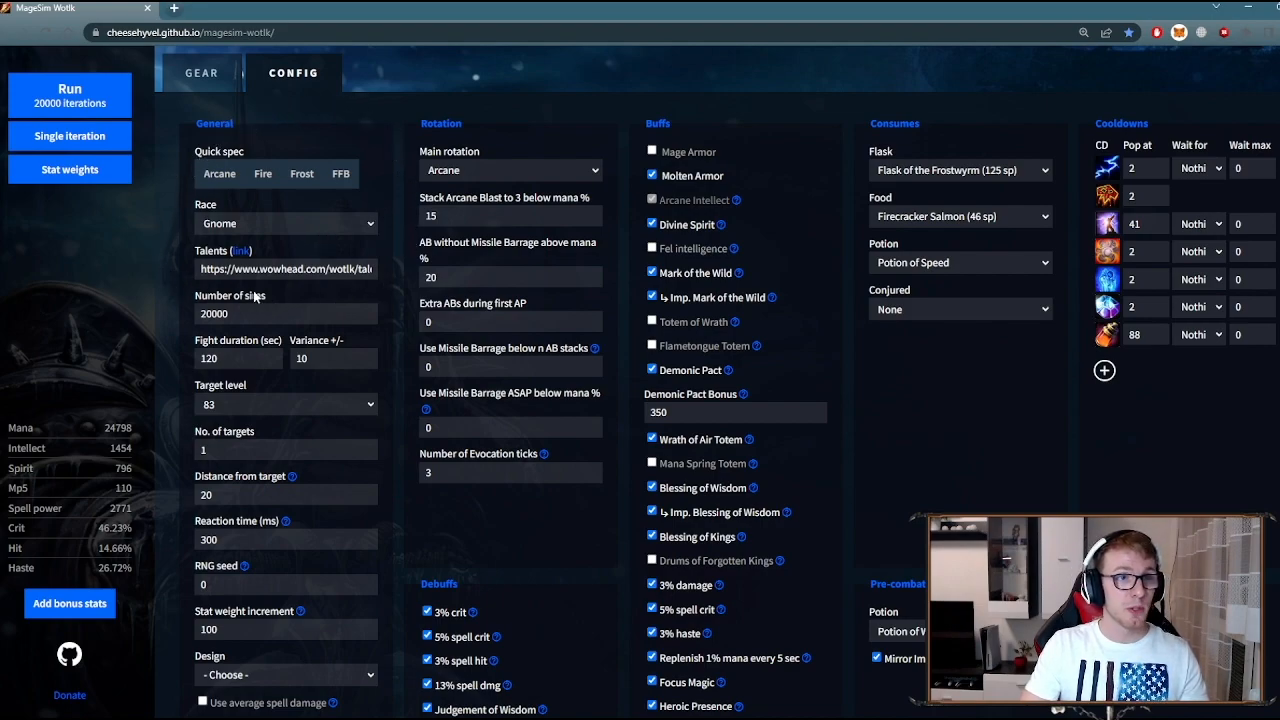
{"action": "left_click", "coordinate": [263, 173]}
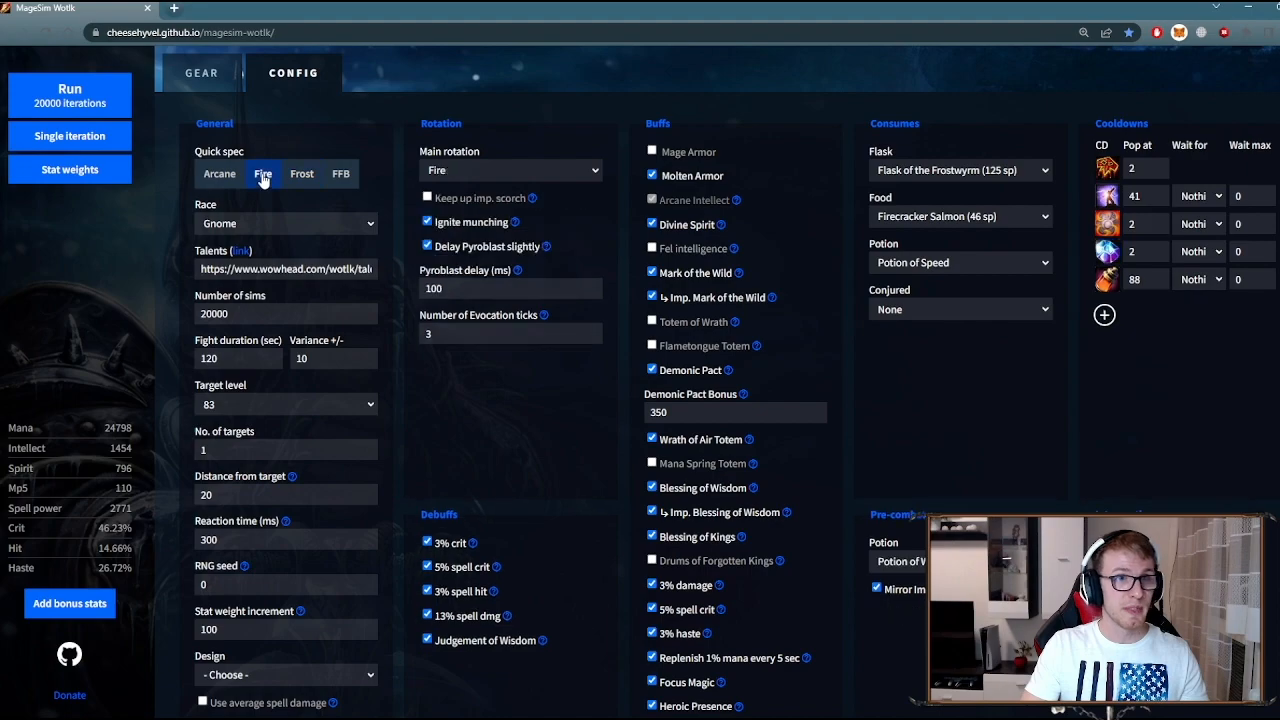
{"action": "left_click", "coordinate": [218, 173]}
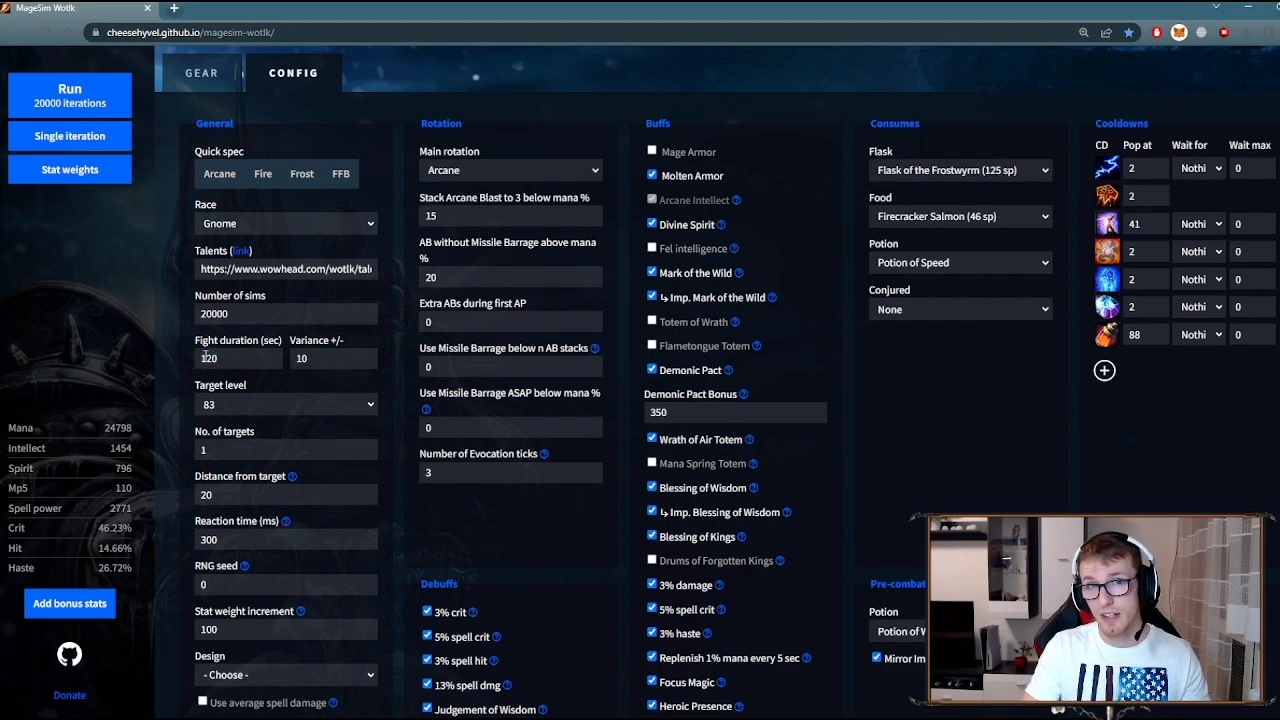
{"action": "mouse_move", "coordinate": [220, 352]}
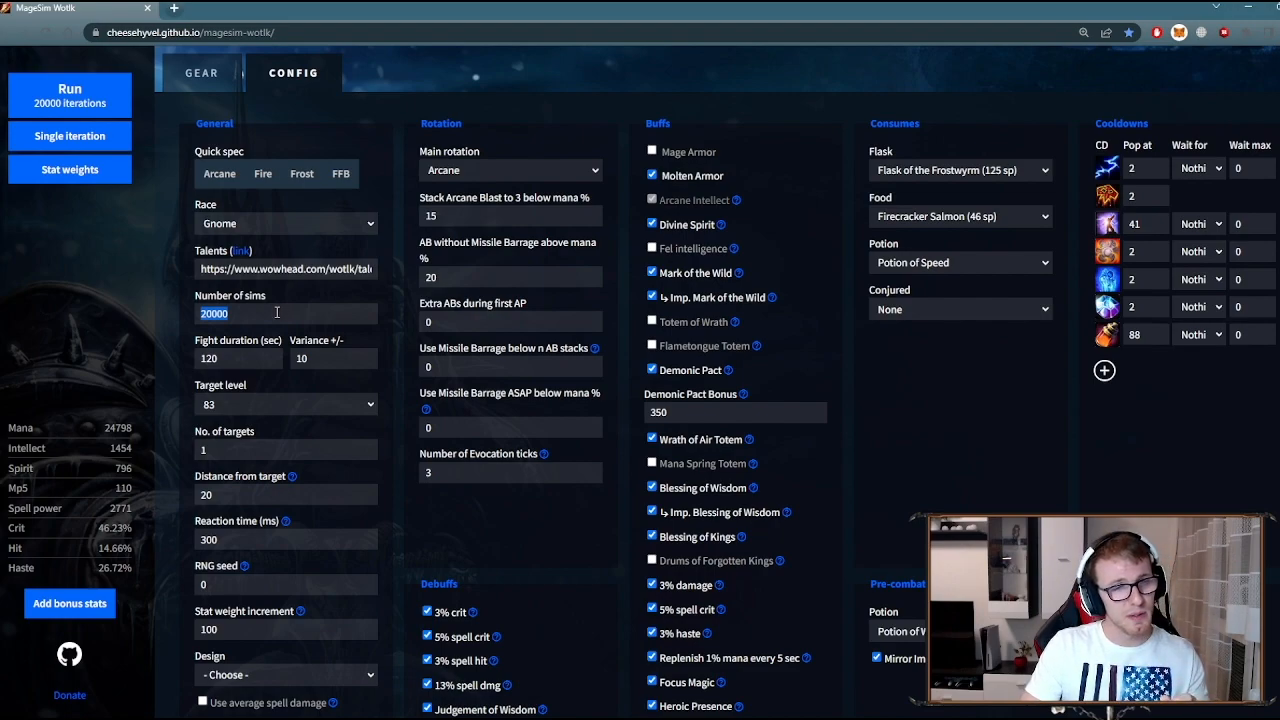
{"action": "mouse_move", "coordinate": [270, 331]}
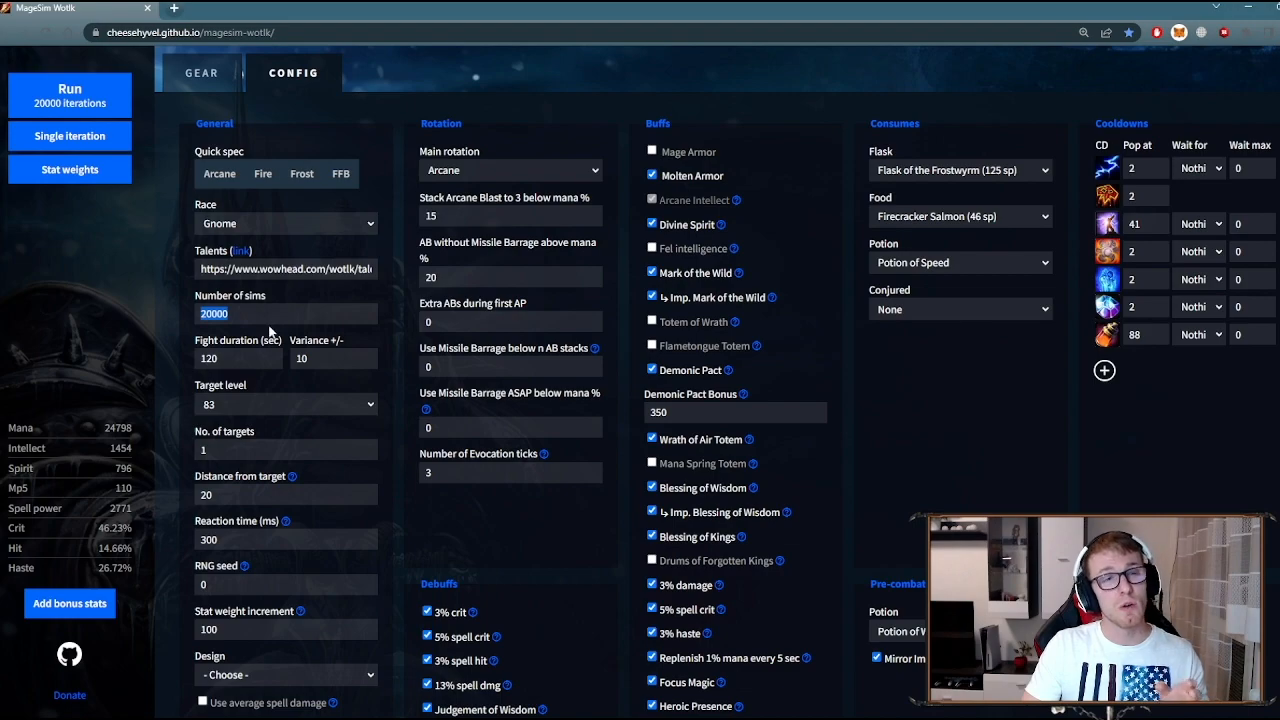
{"action": "left_click", "coordinate": [270, 313]}
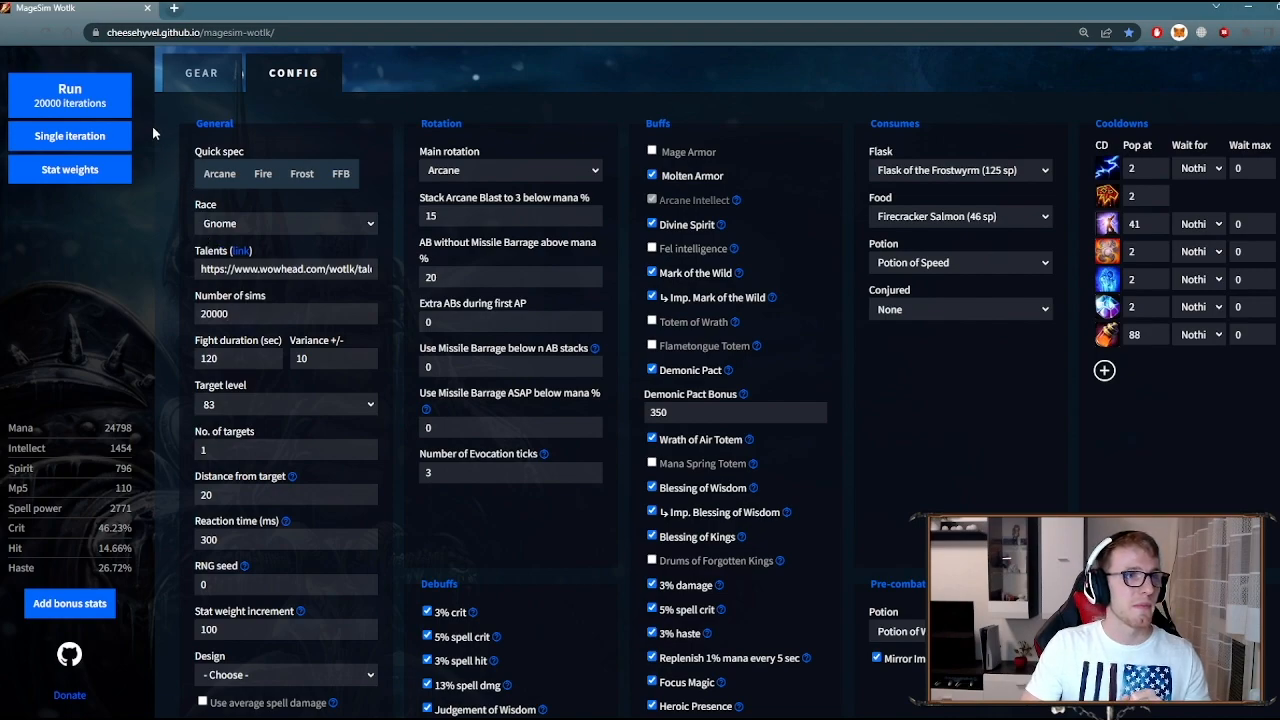
{"action": "mouse_move", "coordinate": [588, 60]}
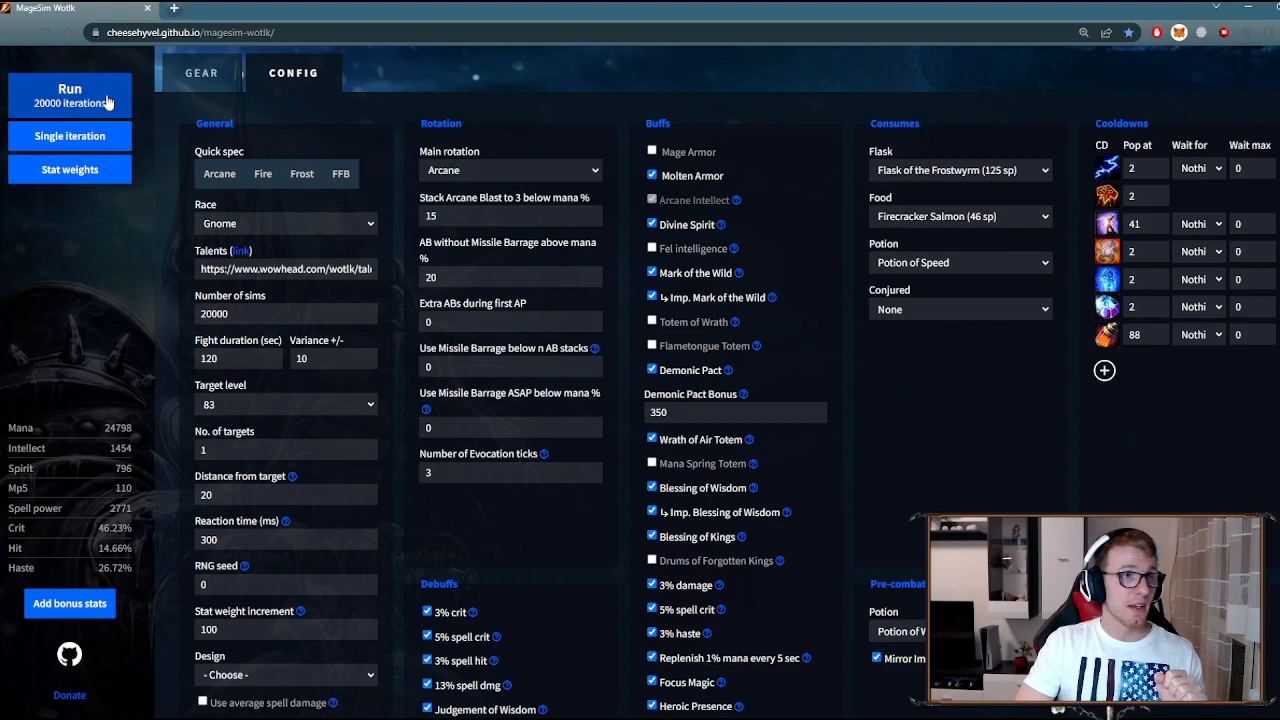
{"action": "left_click", "coordinate": [69, 95]}
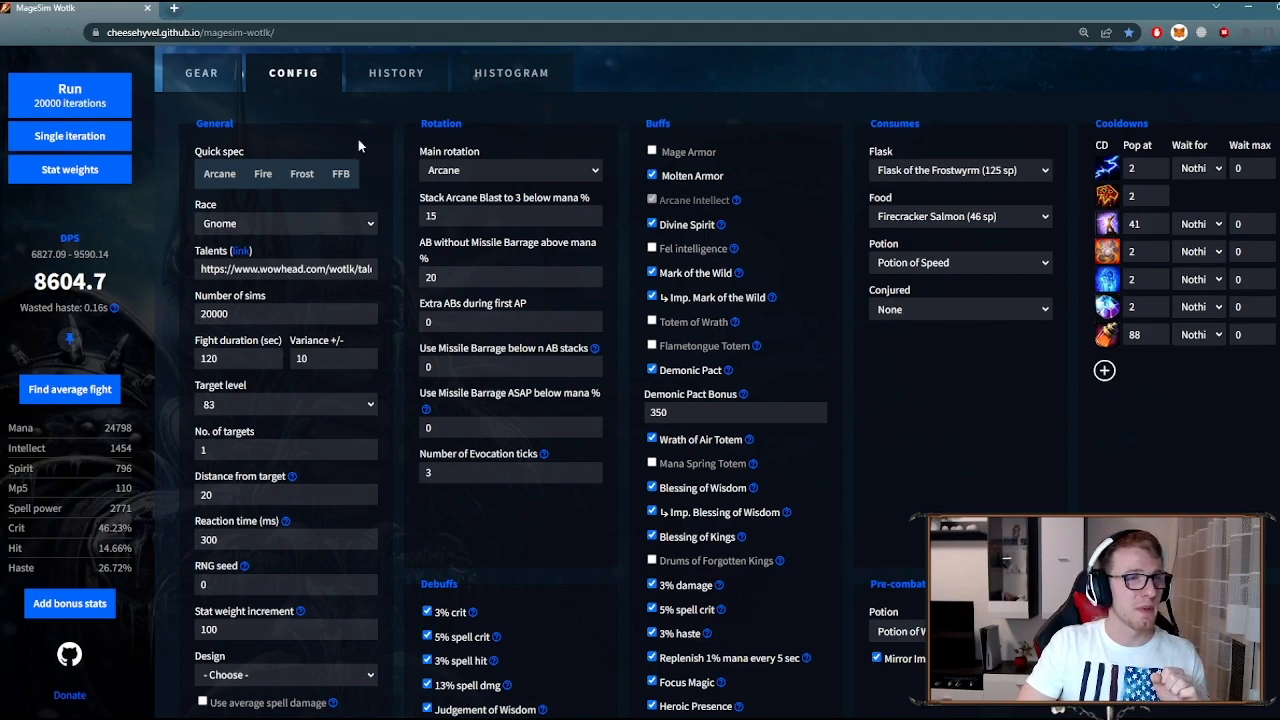
Show the Back slot cloak list on the Gear tab after the 8604.7 DPS run
{"action": "left_click", "coordinate": [199, 73]}
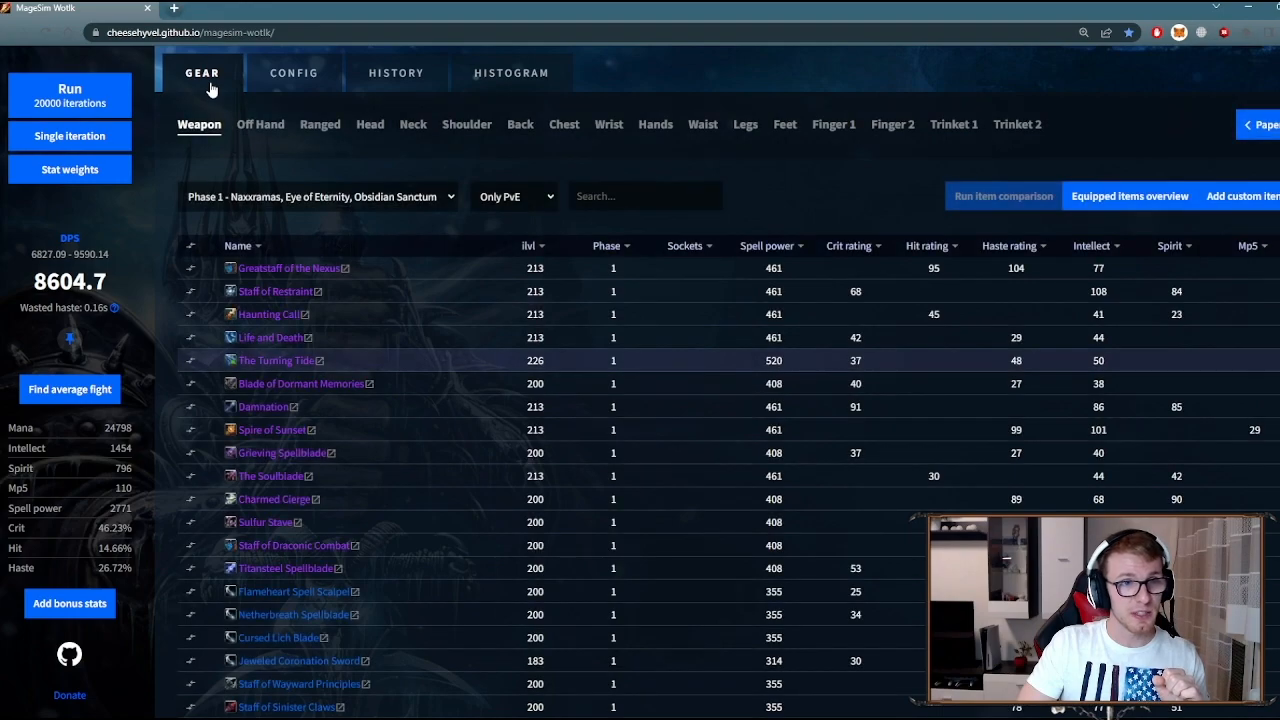
{"action": "left_click", "coordinate": [519, 124]}
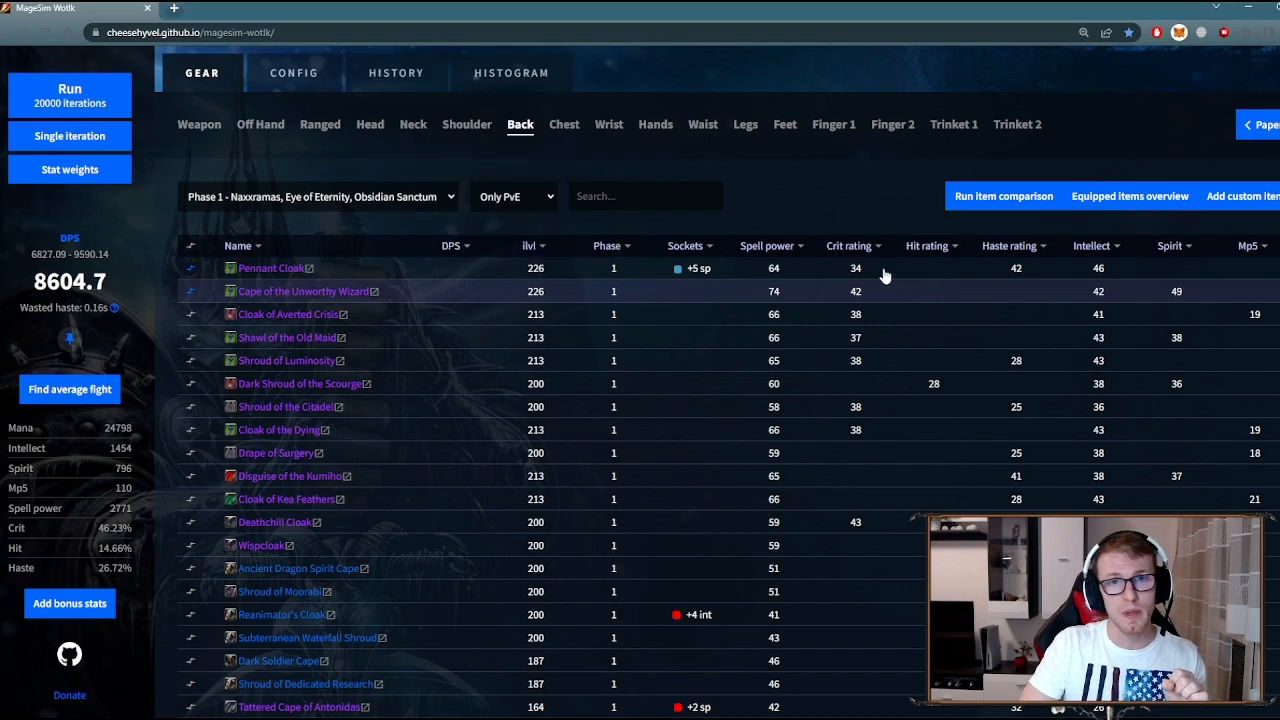
Run the item comparison for Pennant Cloak and Cape of the Unworthy Wizard
{"action": "left_click", "coordinate": [1003, 196]}
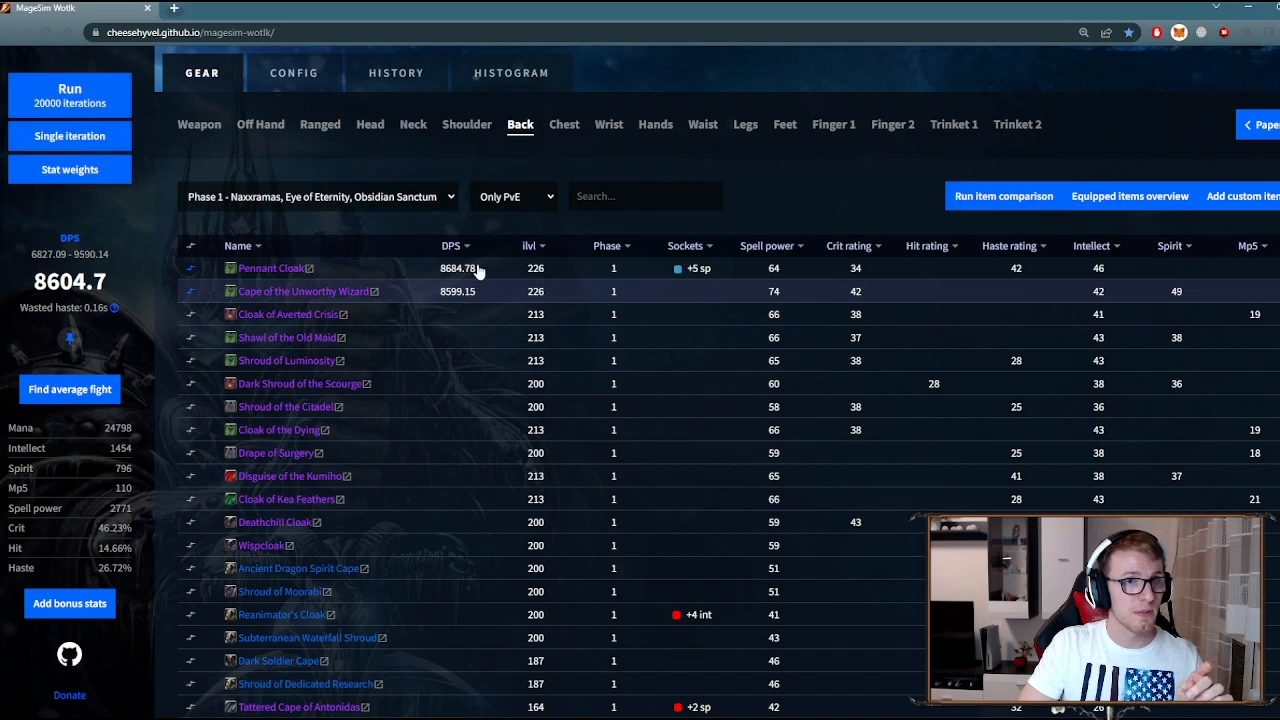
{"action": "mouse_move", "coordinate": [638, 232]}
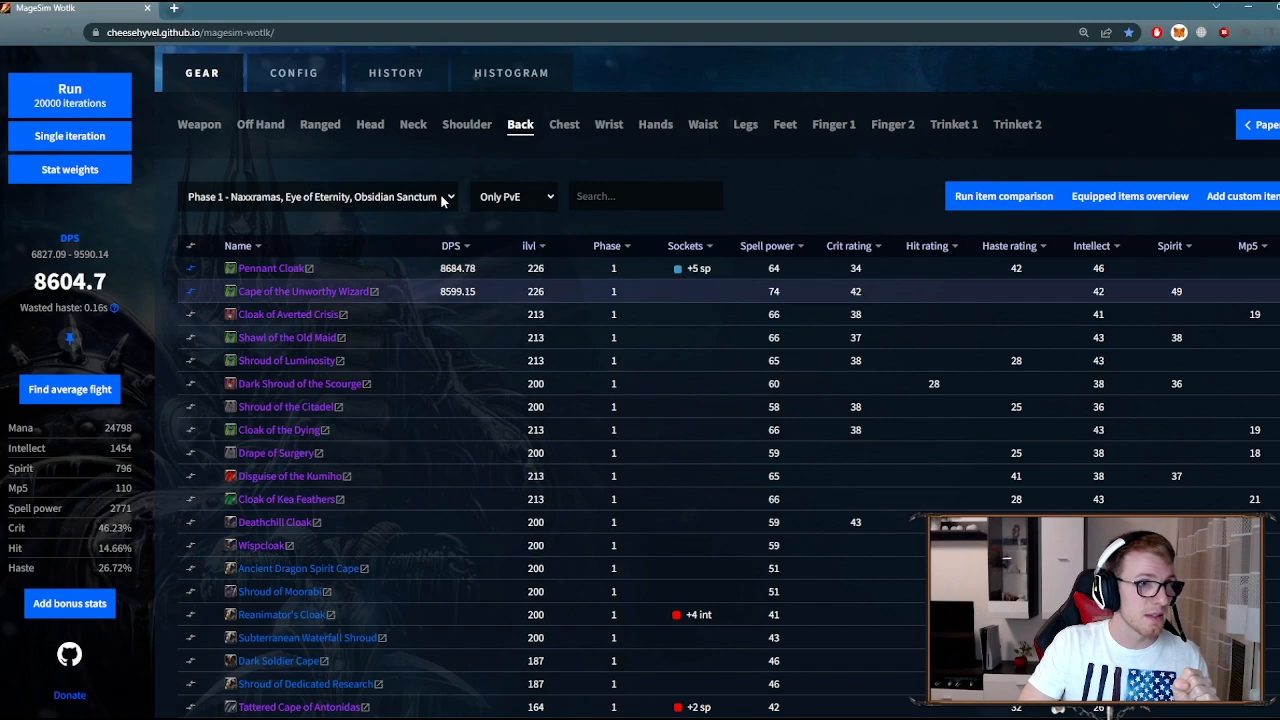
Compare Phase 2 Ulduar cloaks and sort by DPS, Sunglimmer Cloak leading at 8752.37
{"action": "left_click", "coordinate": [318, 196]}
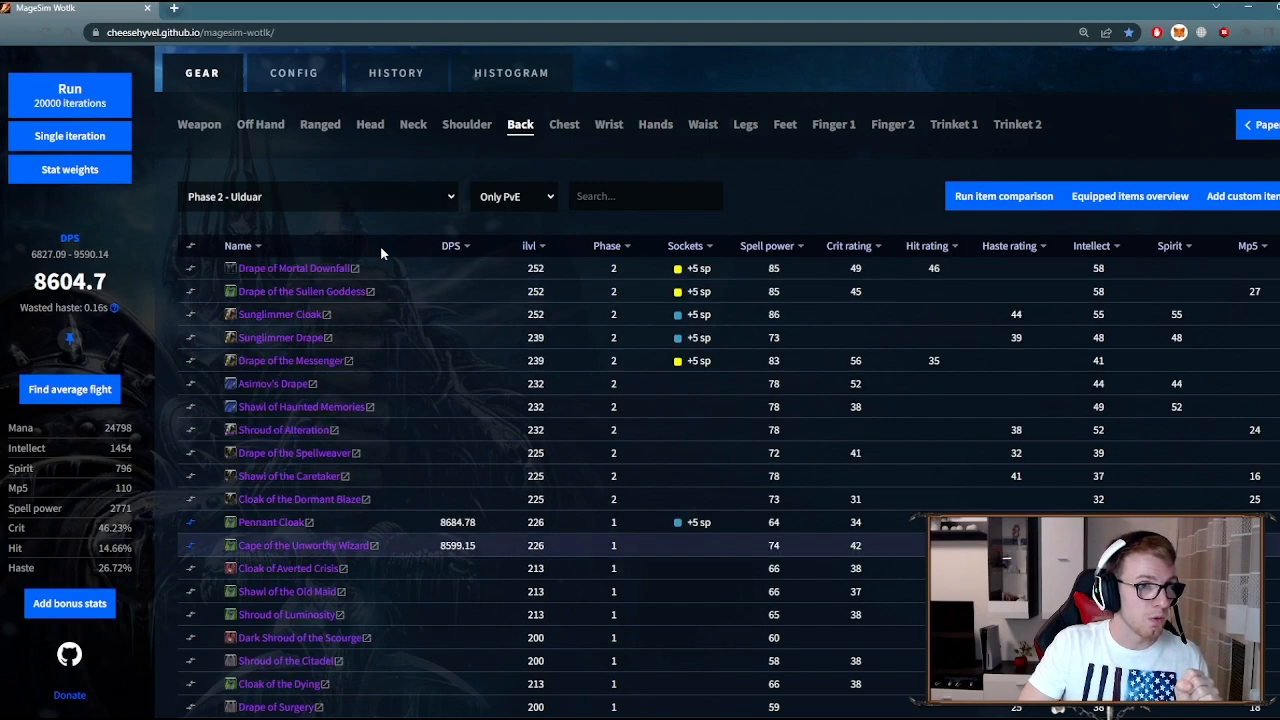
{"action": "mouse_move", "coordinate": [192, 507]}
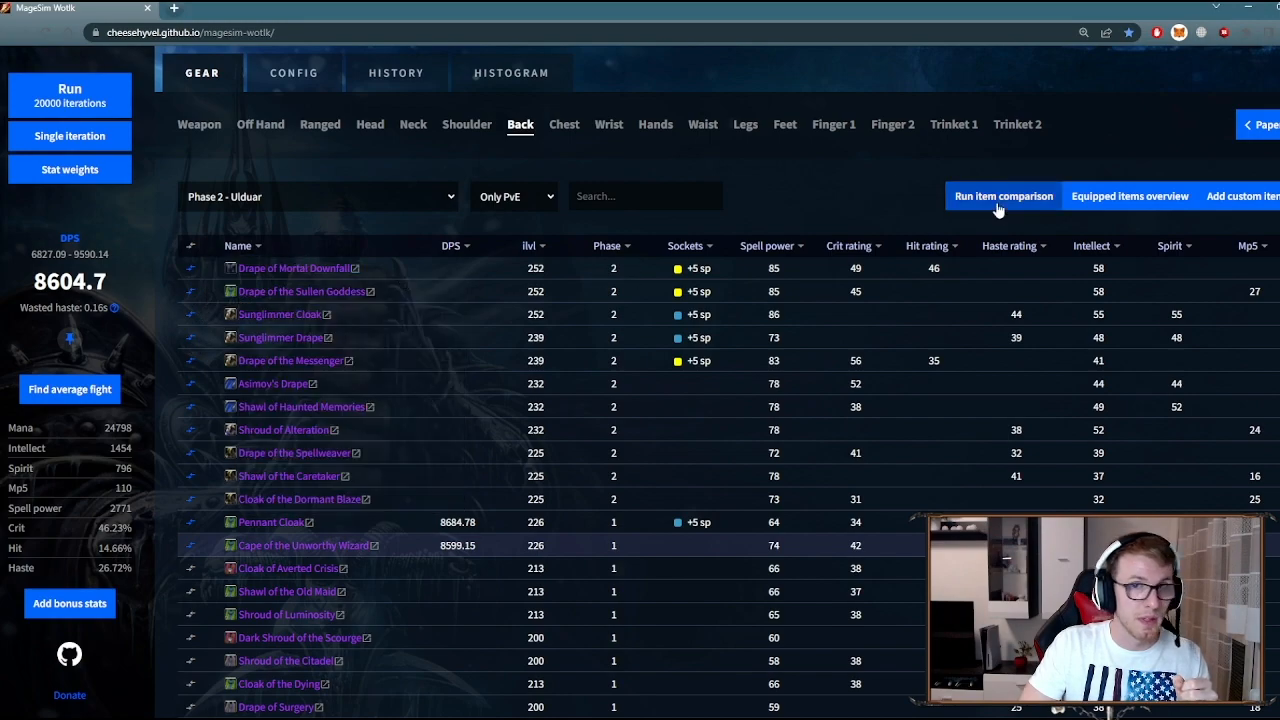
{"action": "left_click", "coordinate": [1003, 196]}
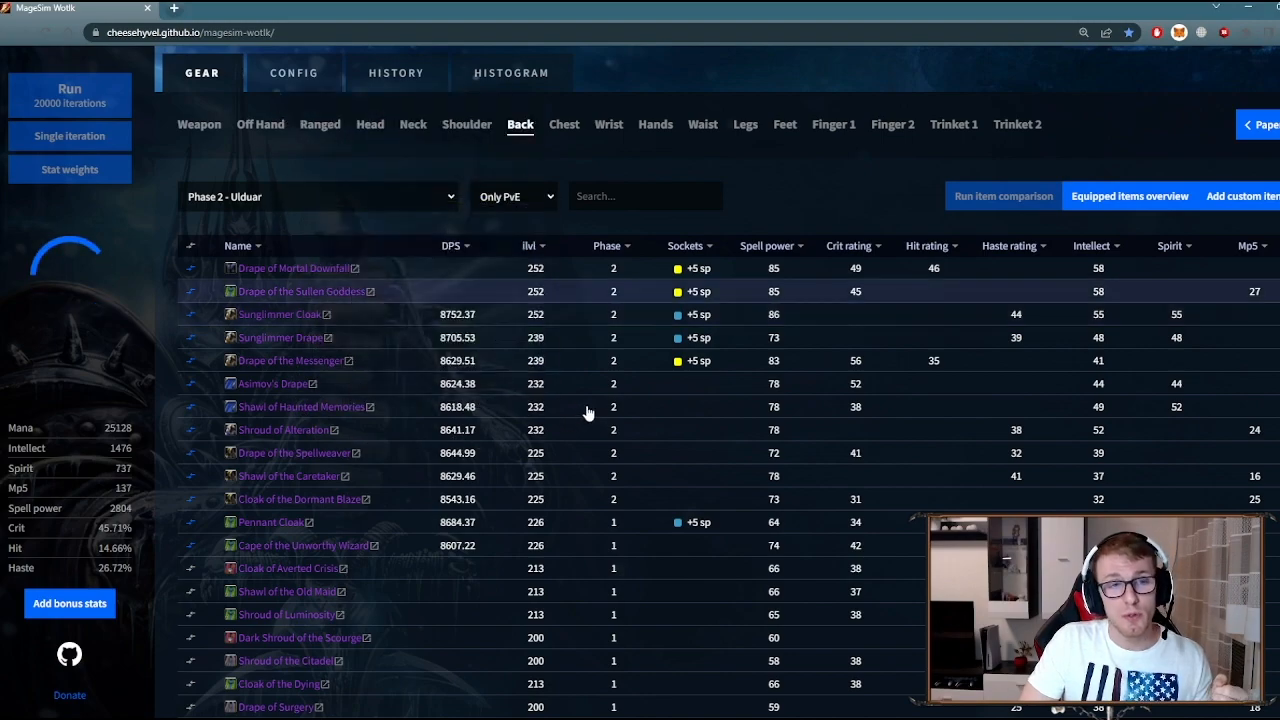
{"action": "left_click", "coordinate": [69, 95]}
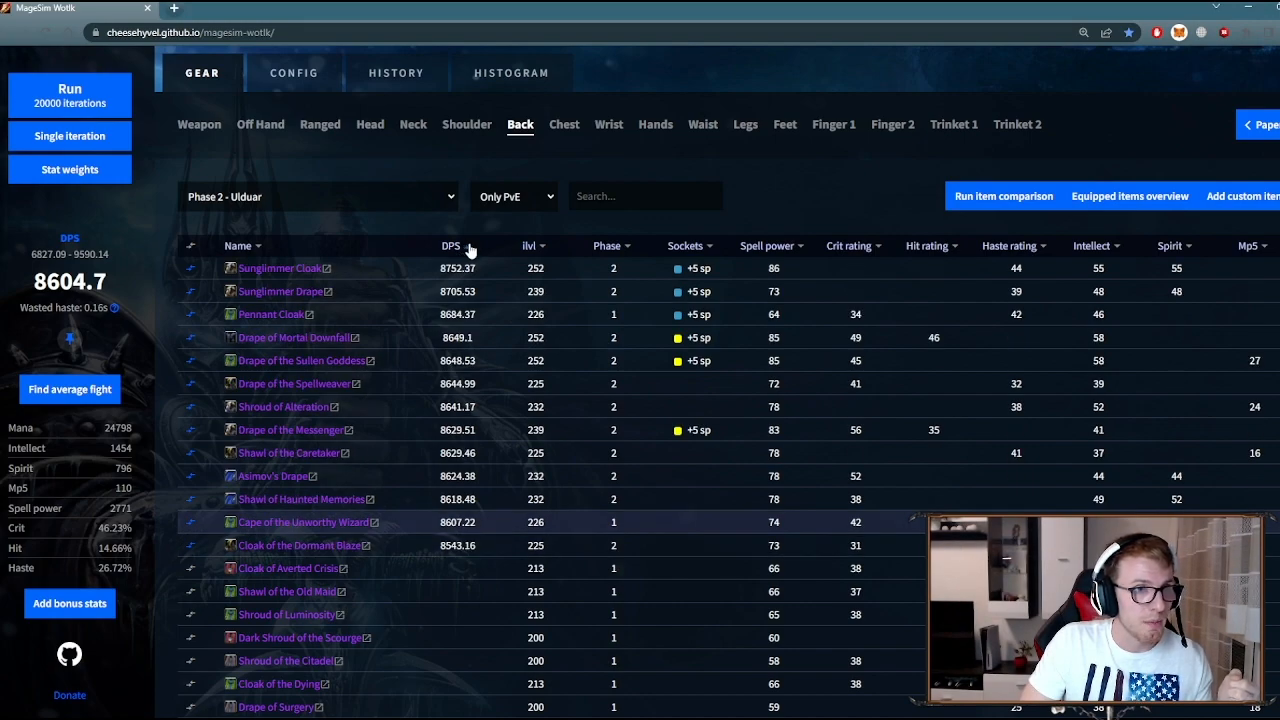
{"action": "mouse_move", "coordinate": [300, 268]}
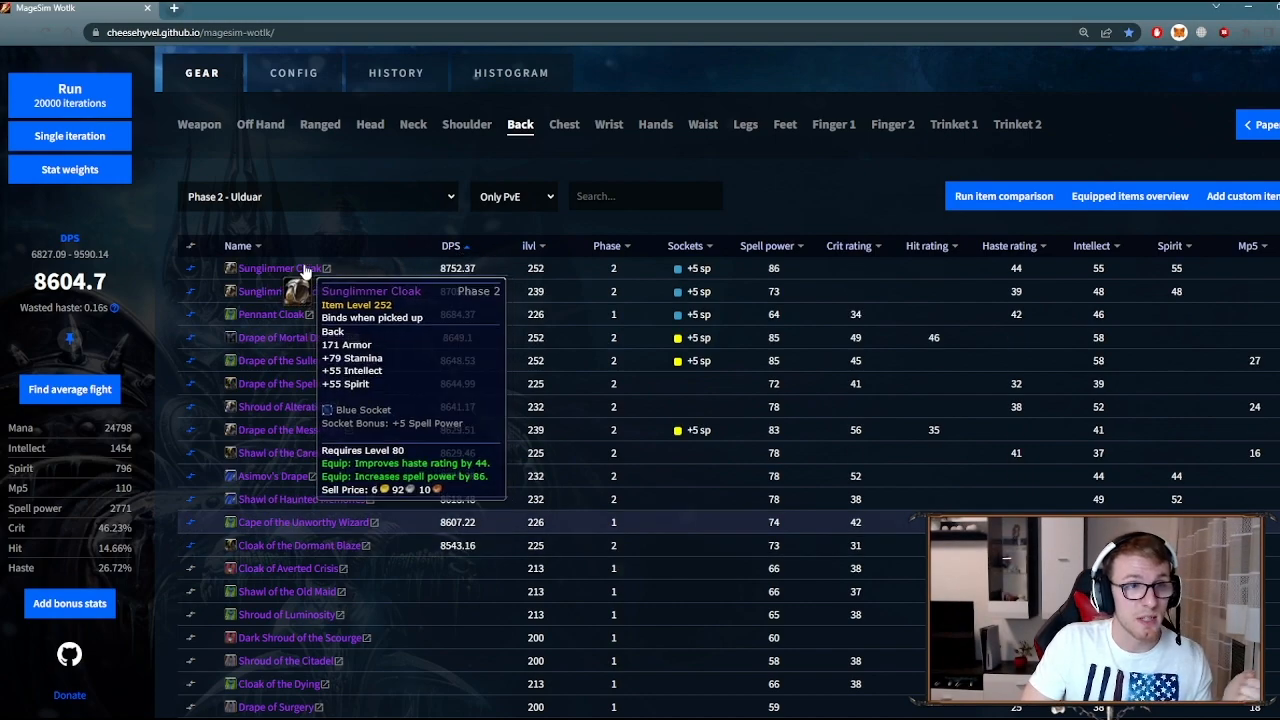
{"action": "mouse_move", "coordinate": [497, 444]}
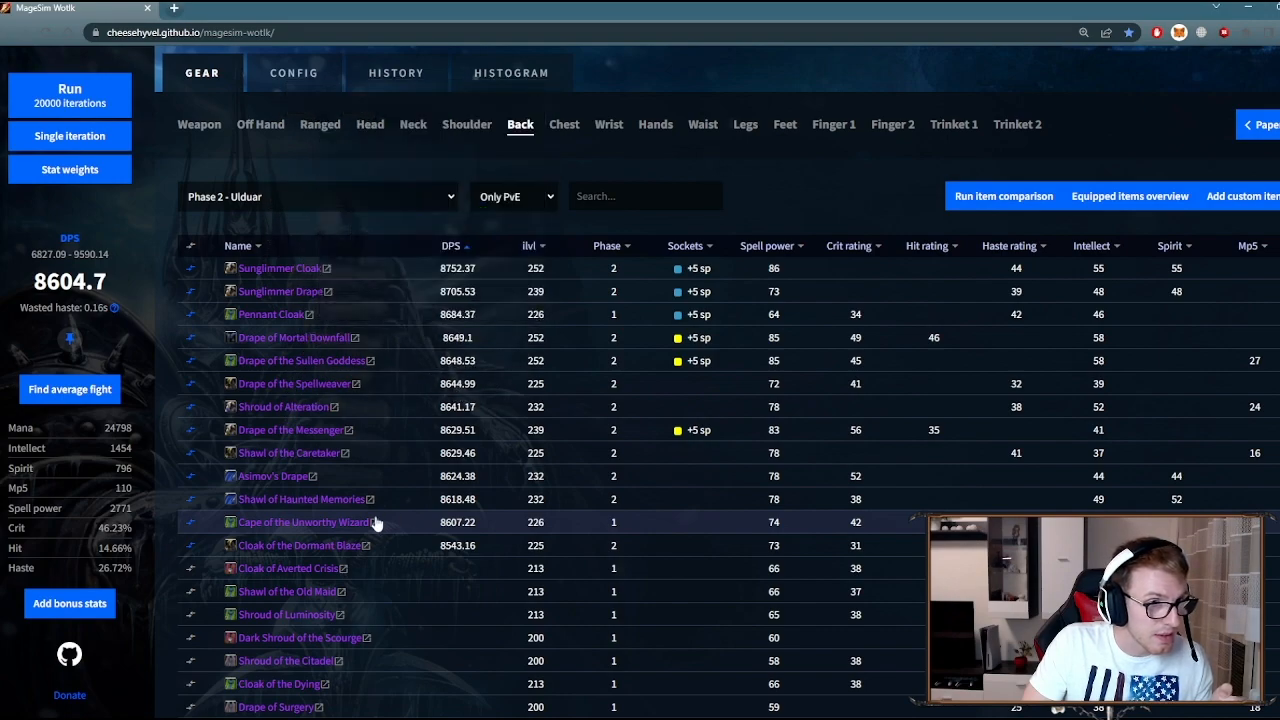
{"action": "mouse_move", "coordinate": [434, 555]}
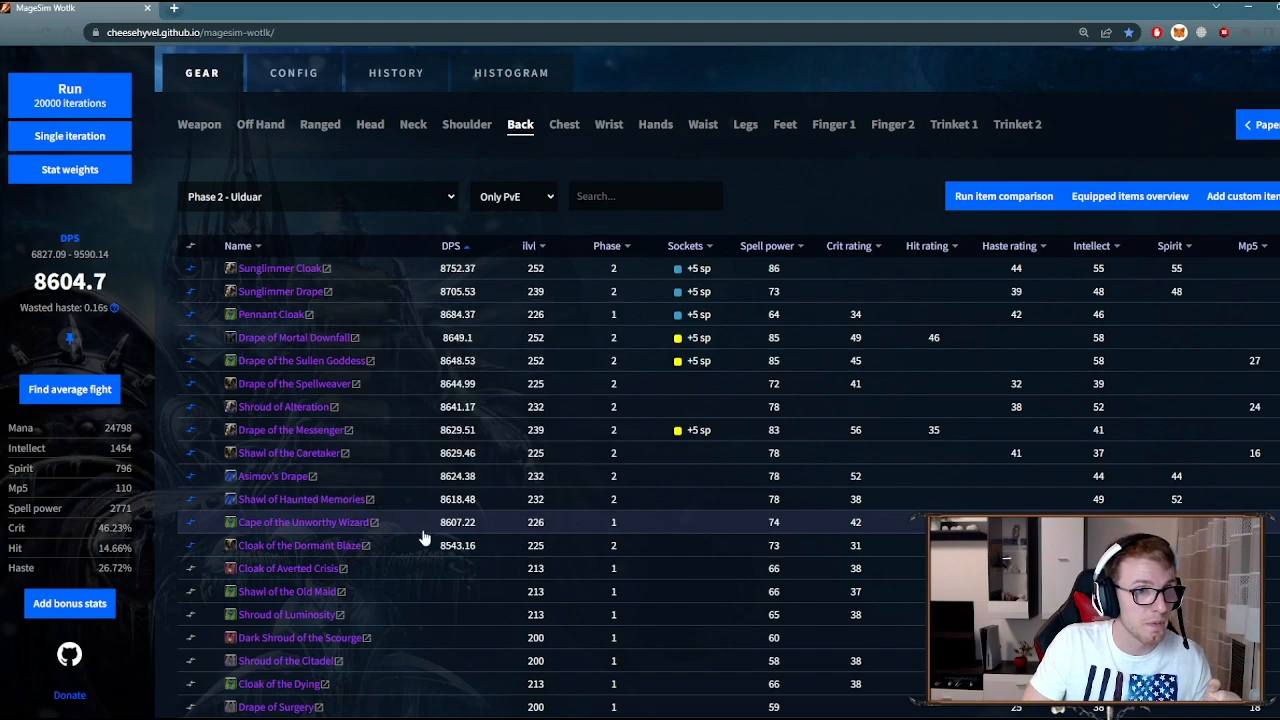
{"action": "mouse_move", "coordinate": [353, 297]}
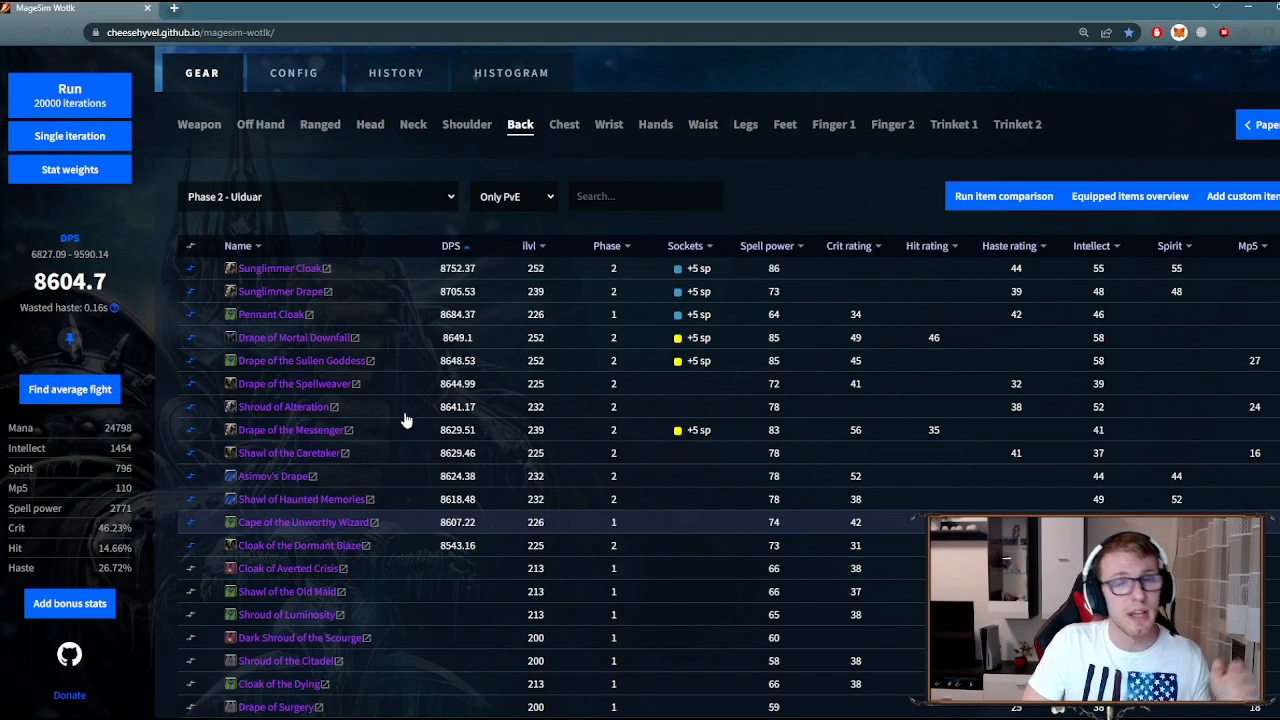
{"action": "mouse_move", "coordinate": [390, 368]}
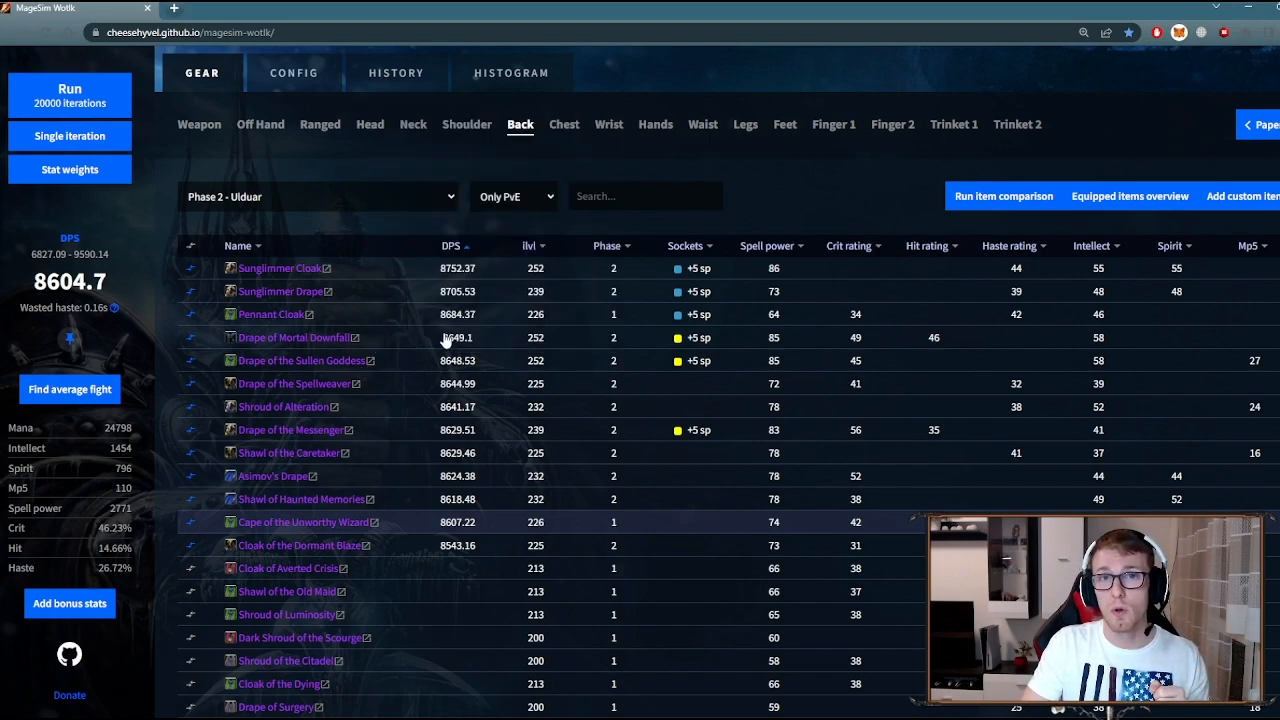
{"action": "mouse_move", "coordinate": [421, 324]}
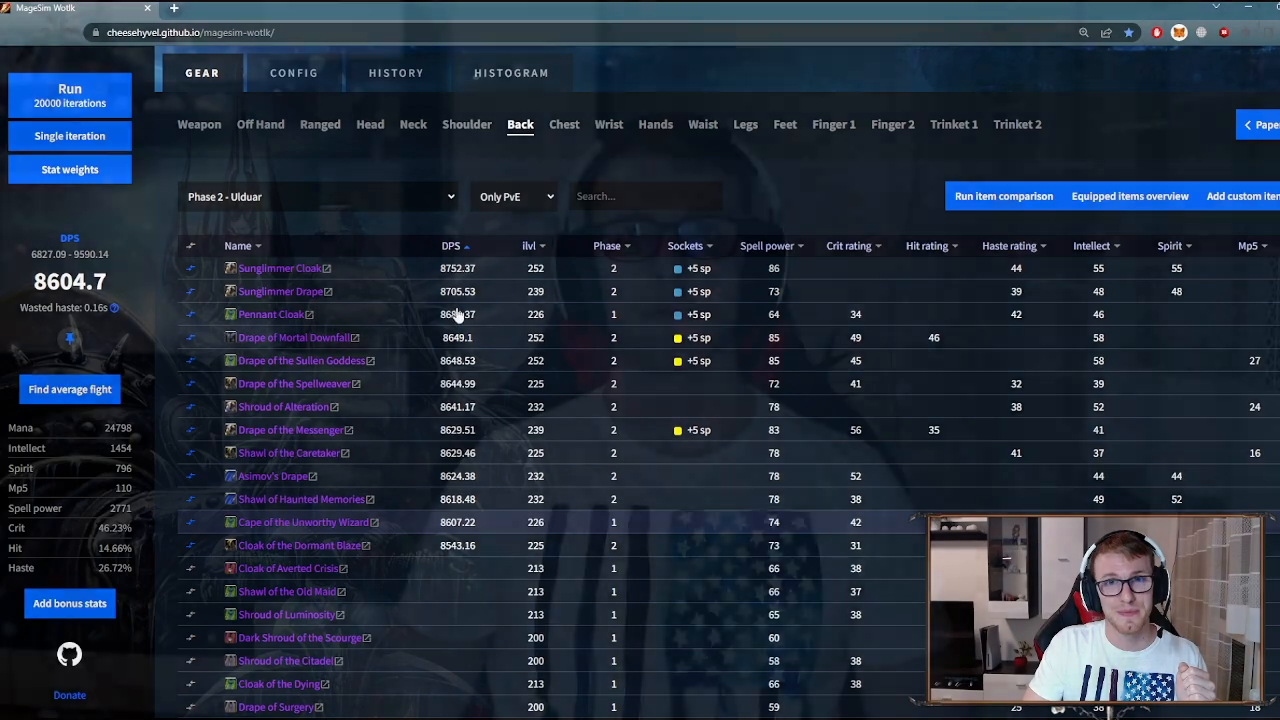
Check Weapon, Off Hand and Ranged item DPS, then run the Neck item comparison
{"action": "left_click", "coordinate": [199, 124]}
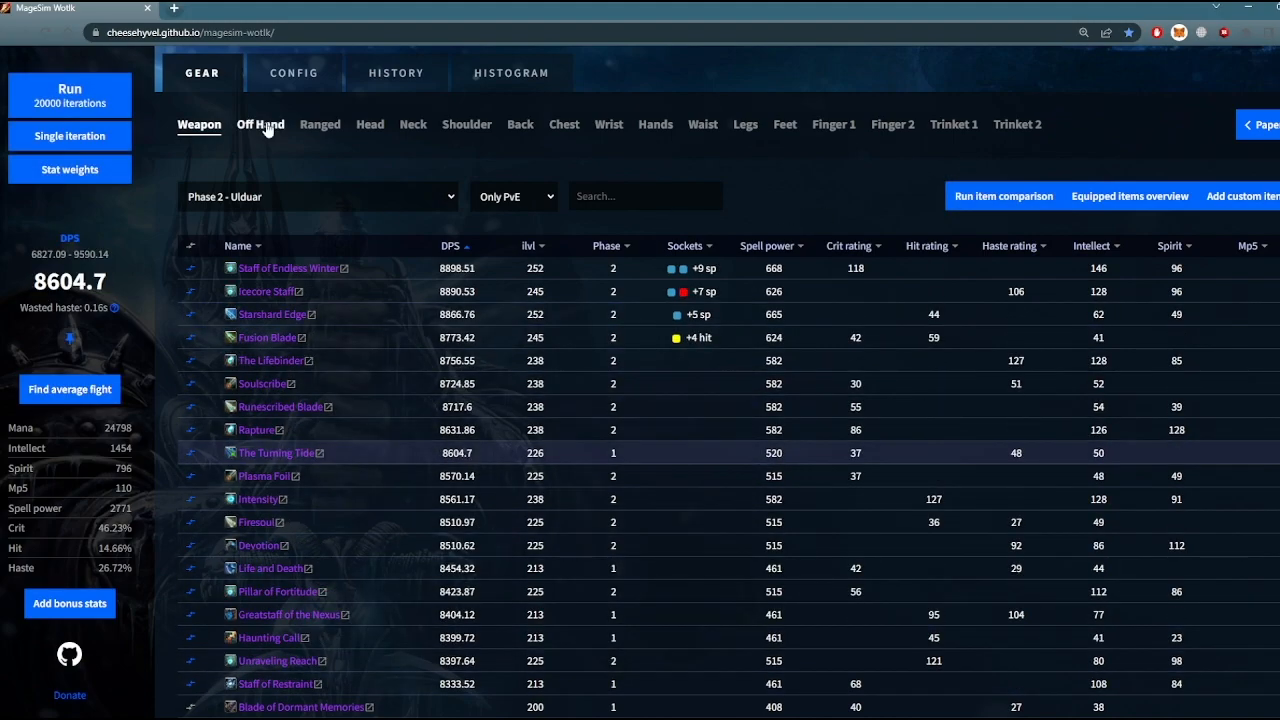
{"action": "left_click", "coordinate": [260, 124]}
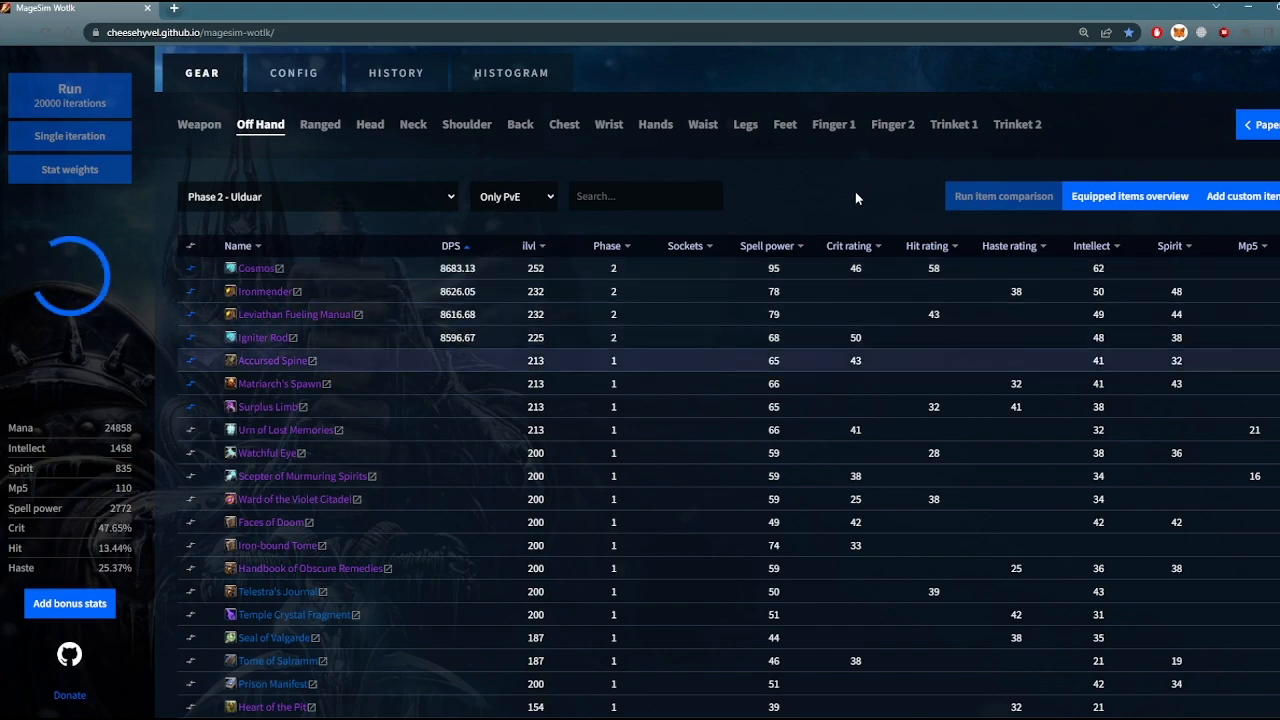
{"action": "left_click", "coordinate": [320, 124]}
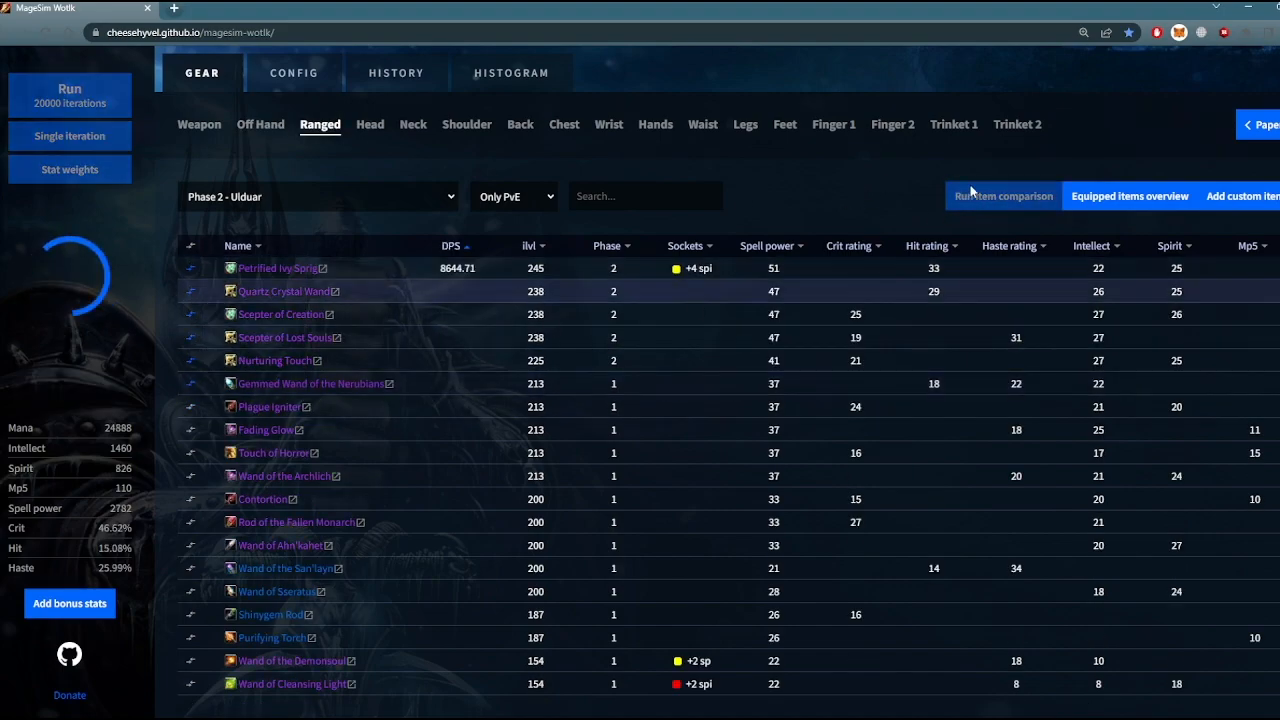
{"action": "left_click", "coordinate": [412, 124]}
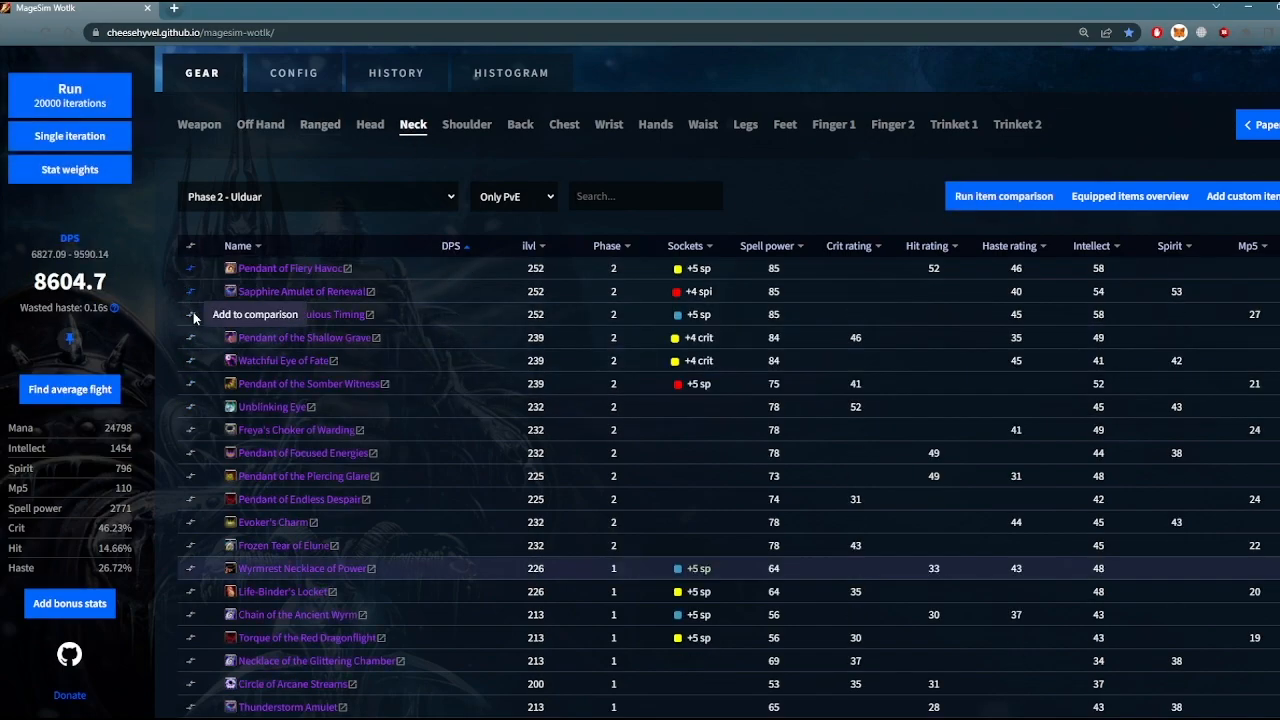
{"action": "left_click", "coordinate": [1003, 196]}
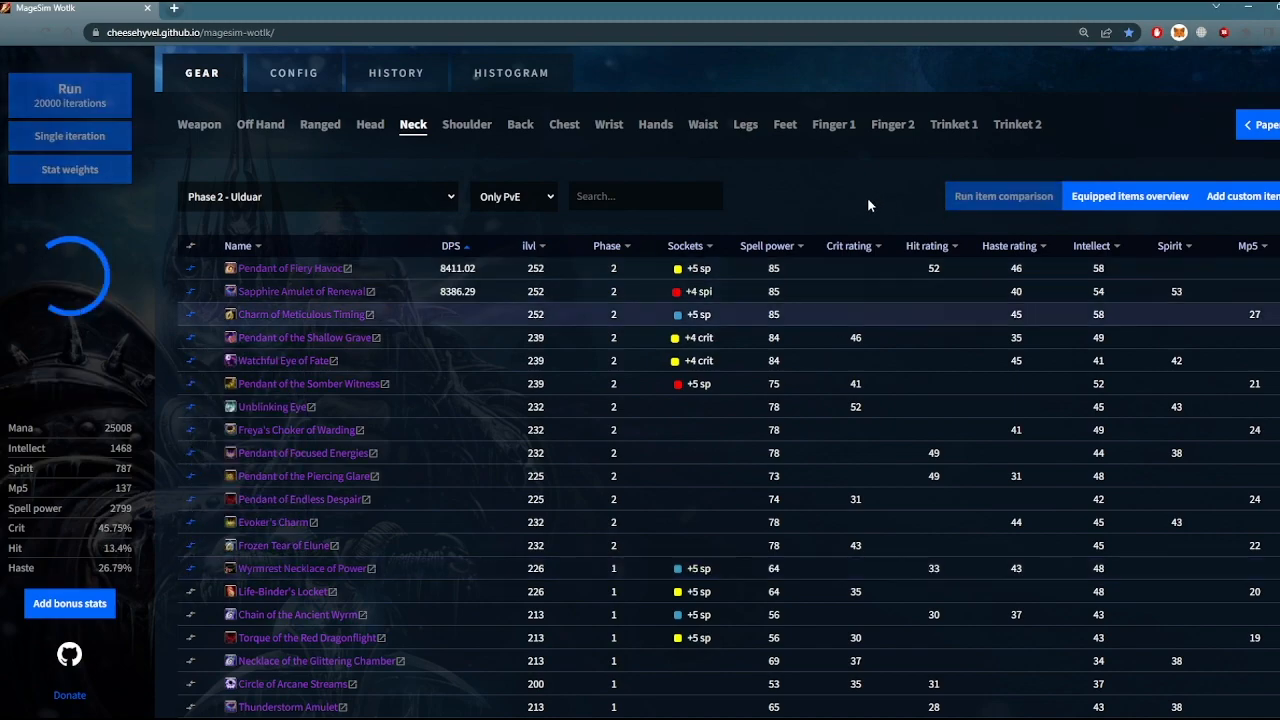